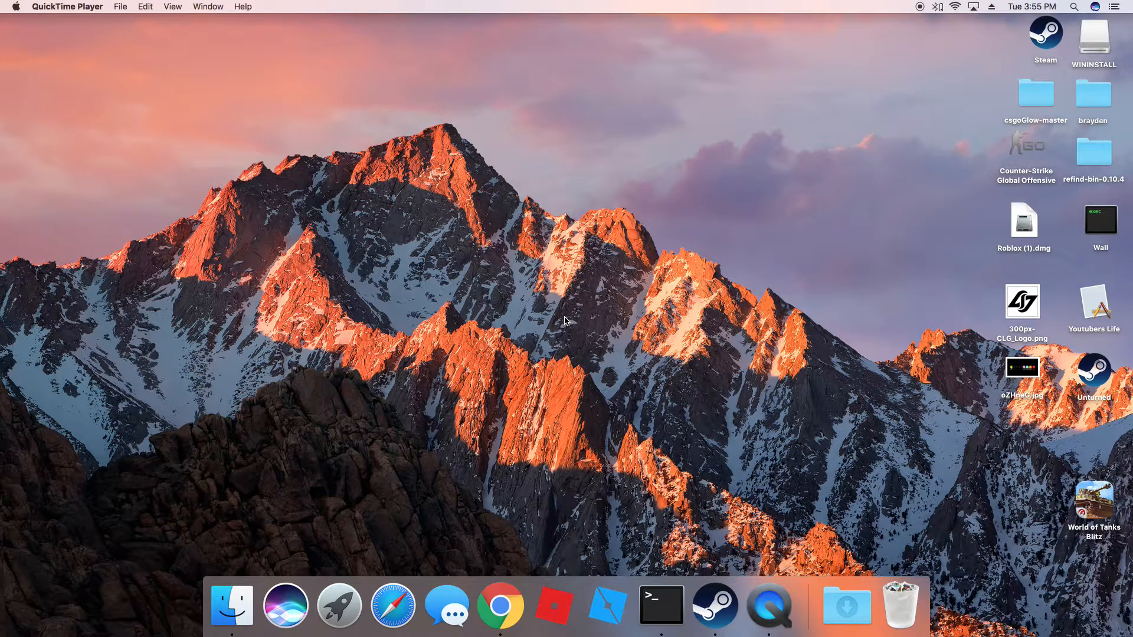
mouse_move(448, 582)
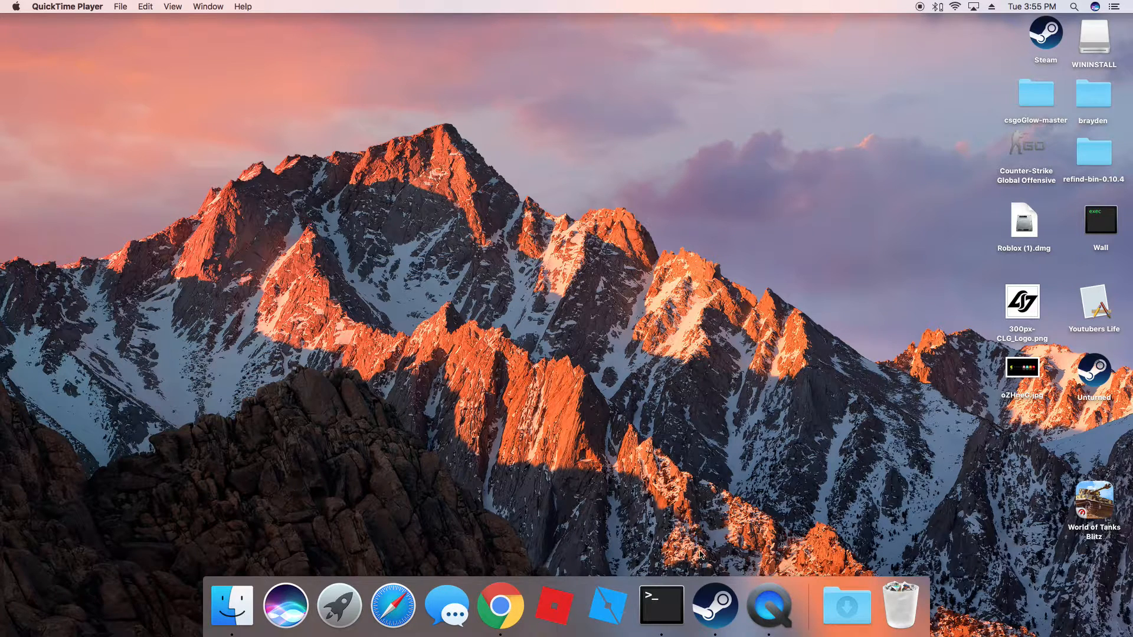
mouse_move(713, 519)
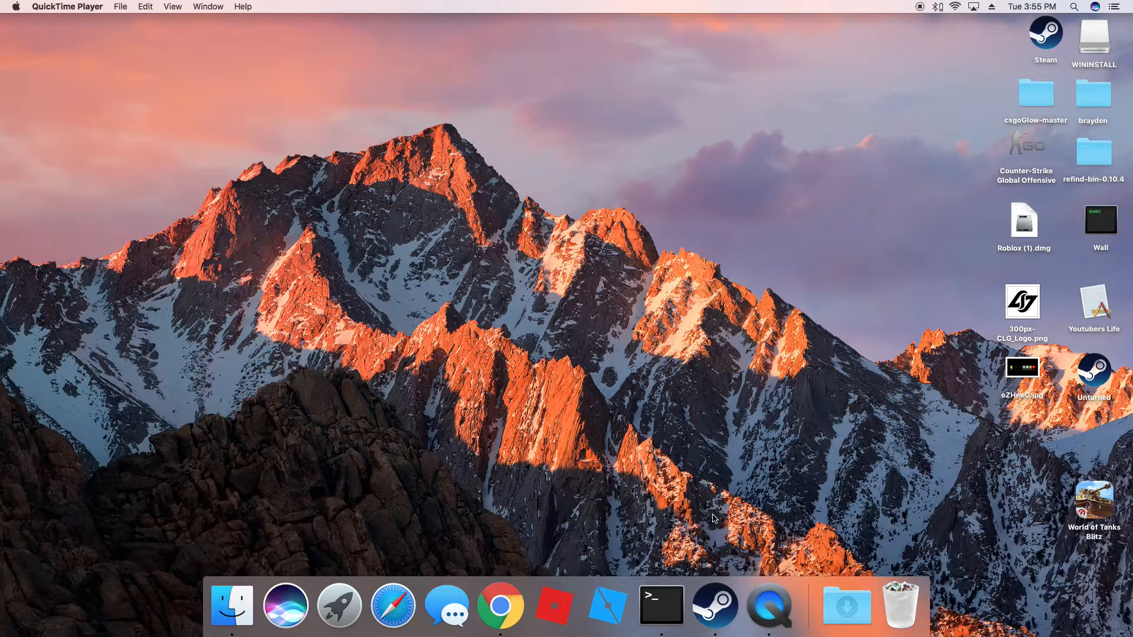
mouse_move(524, 590)
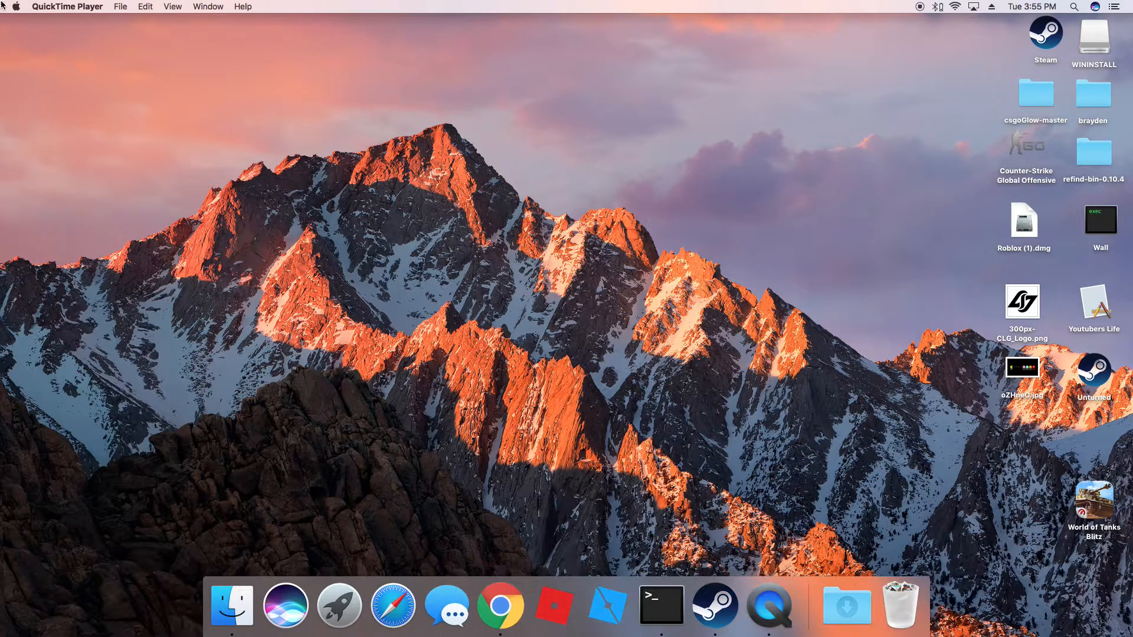
Step: Check this Mac's hardware and macOS version in About This Mac, then close it
left_click(17, 6)
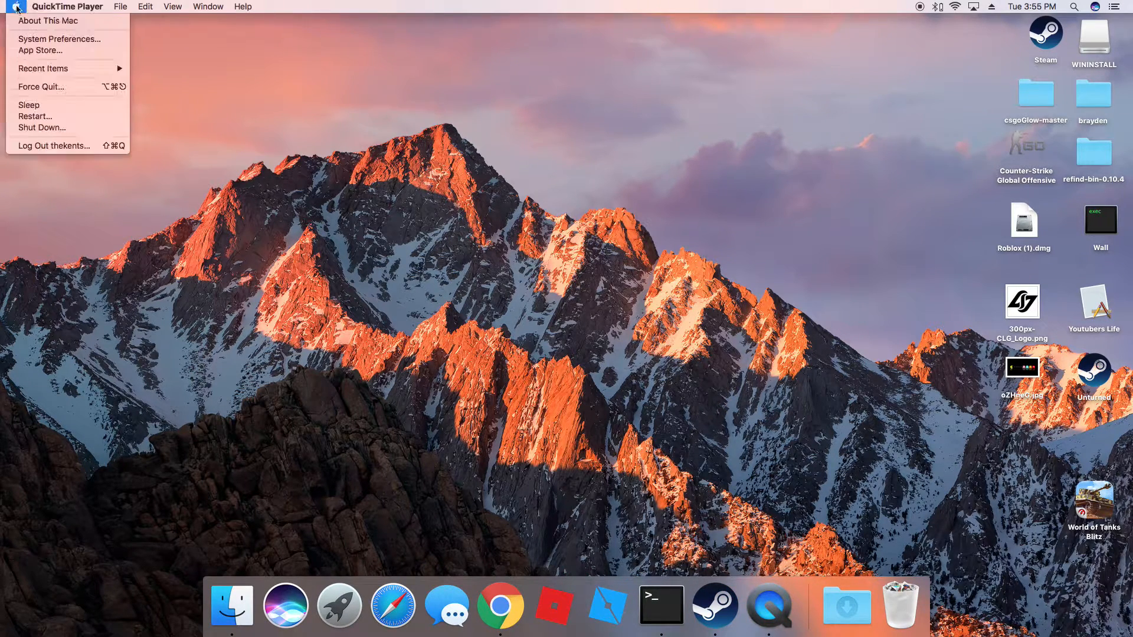
left_click(43, 21)
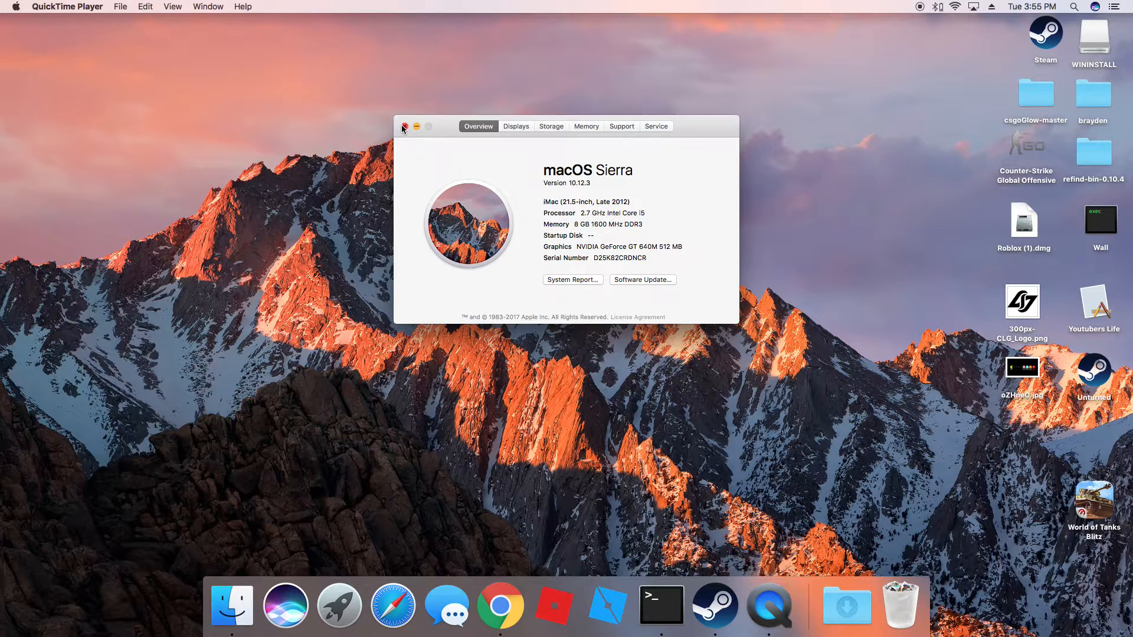
mouse_move(436, 119)
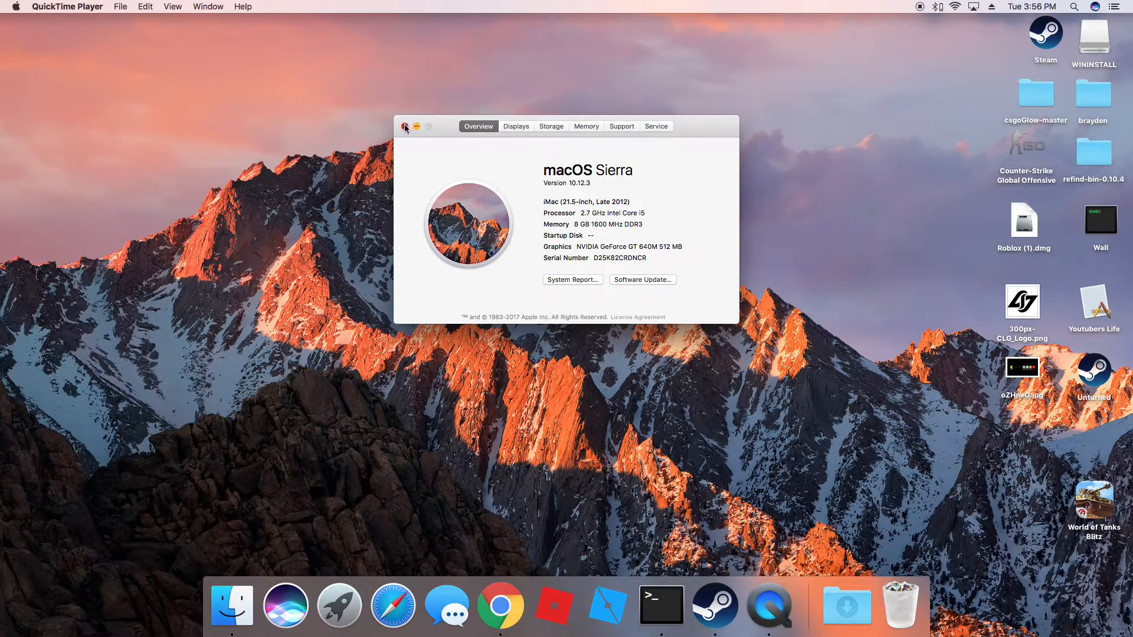
left_click(500, 605)
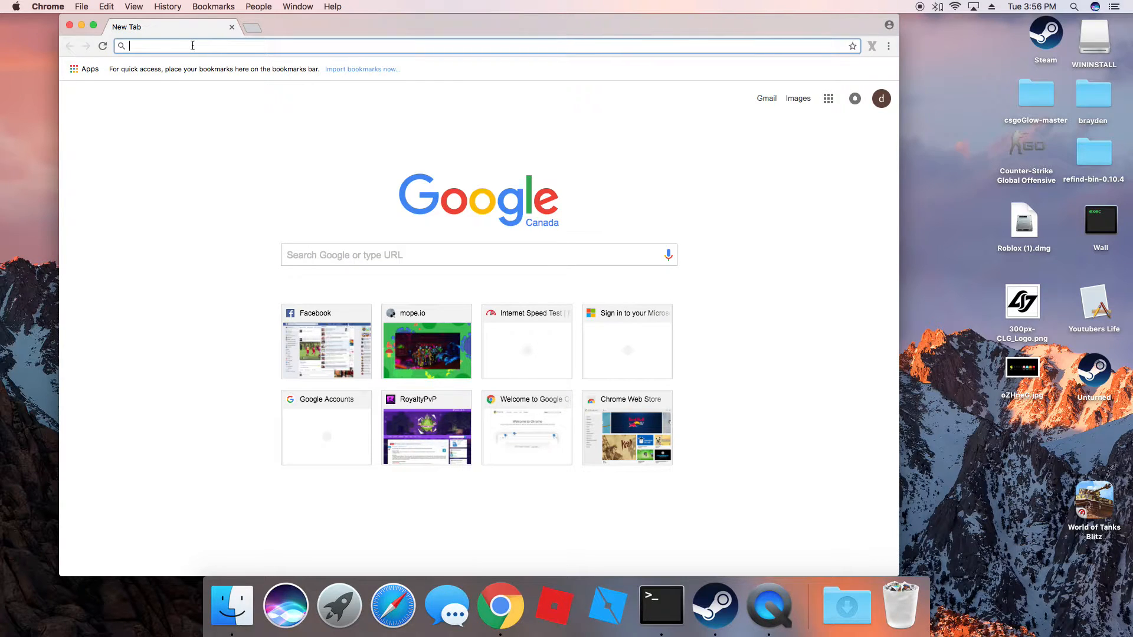
Step: Search 'Ubuntu gnome iso' and open the Download Ubuntu GNOME 14.04.4 LTS page
type("Ubuntu")
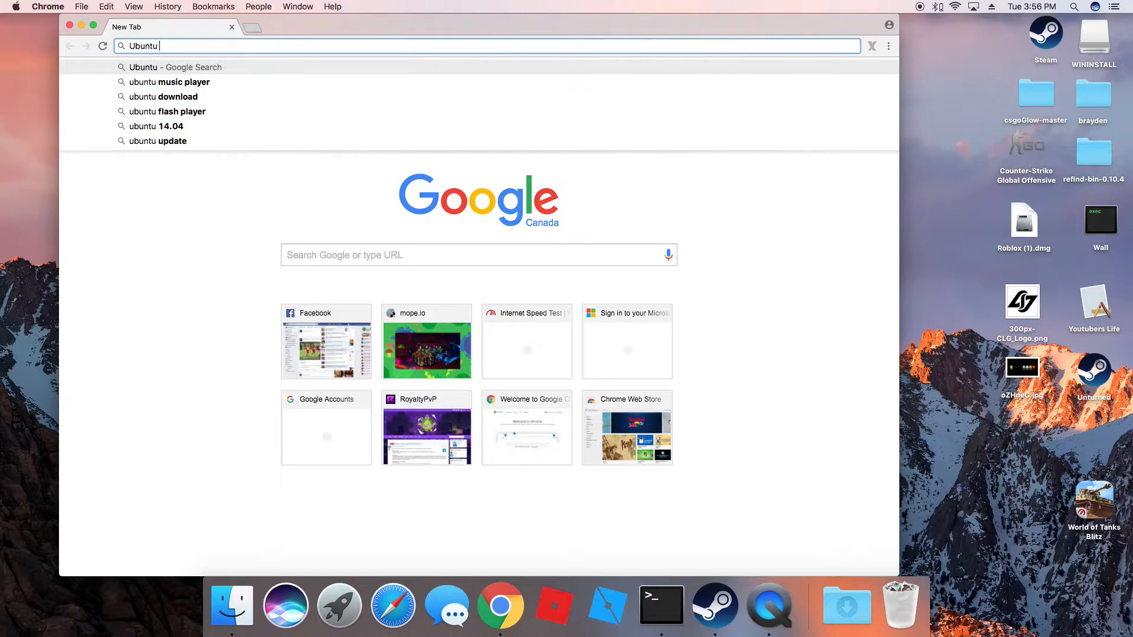
type("gnome")
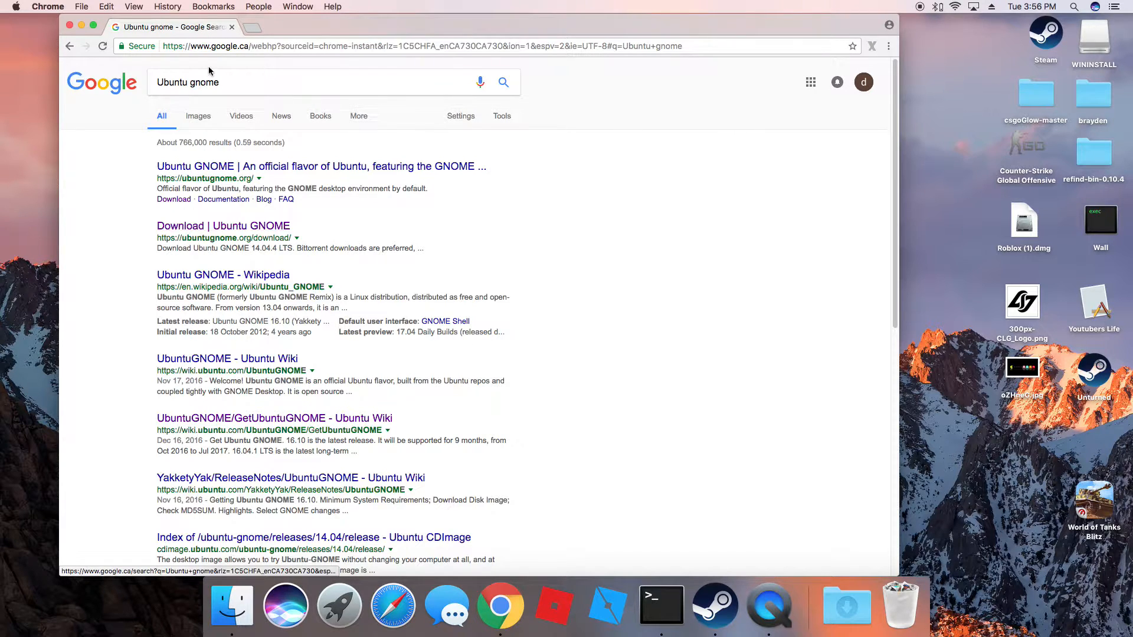
type("ido")
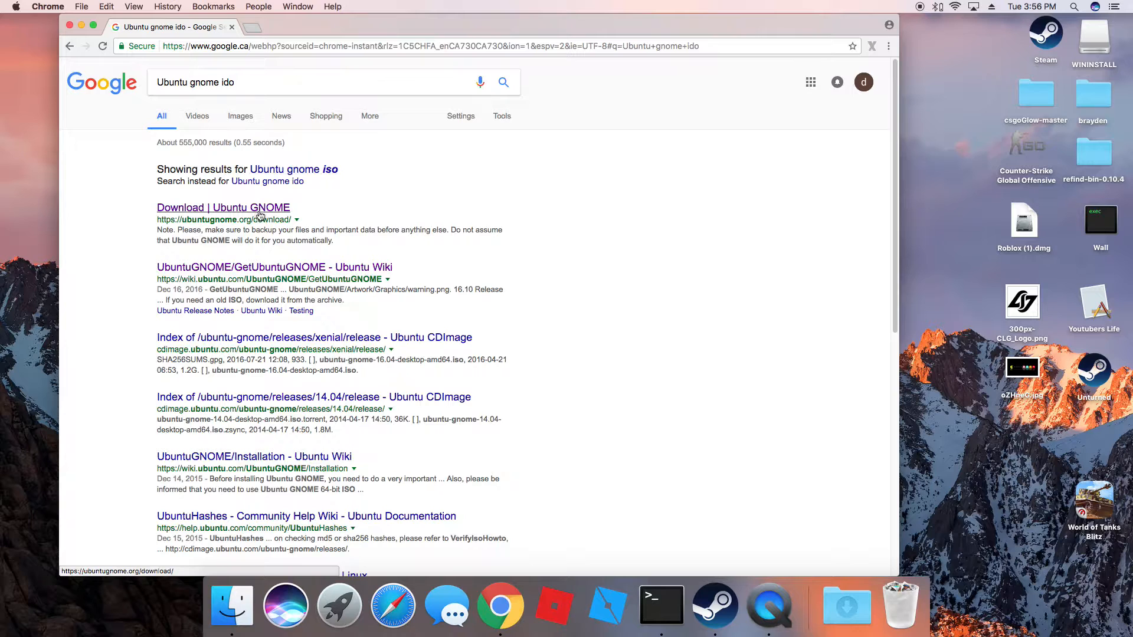
left_click(222, 207)
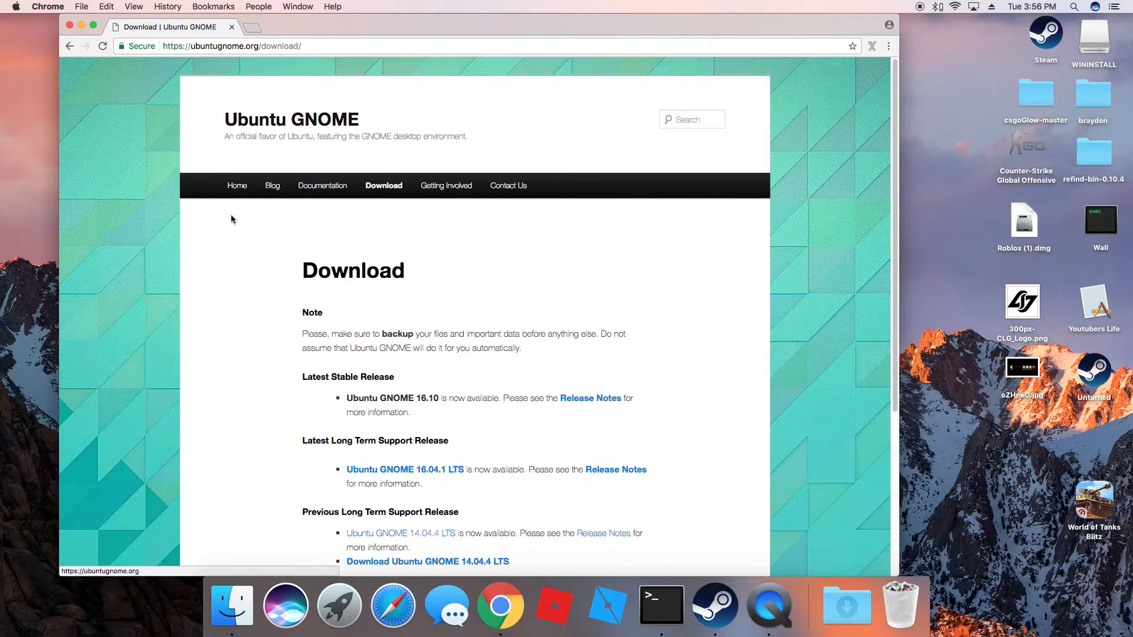
scroll("down", 3)
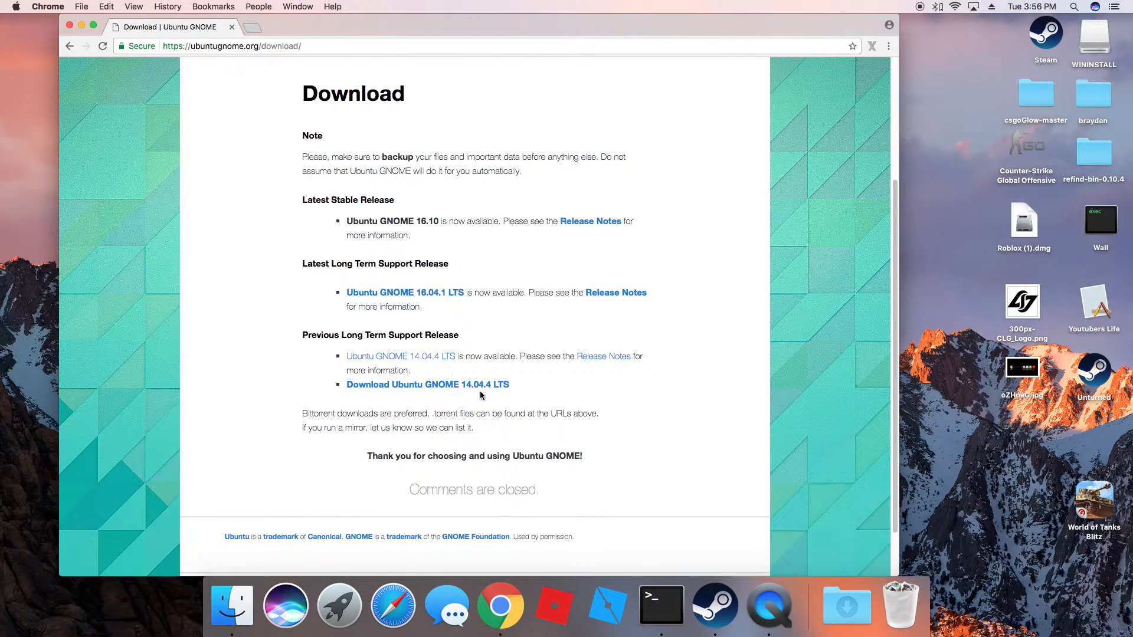
left_click(428, 384)
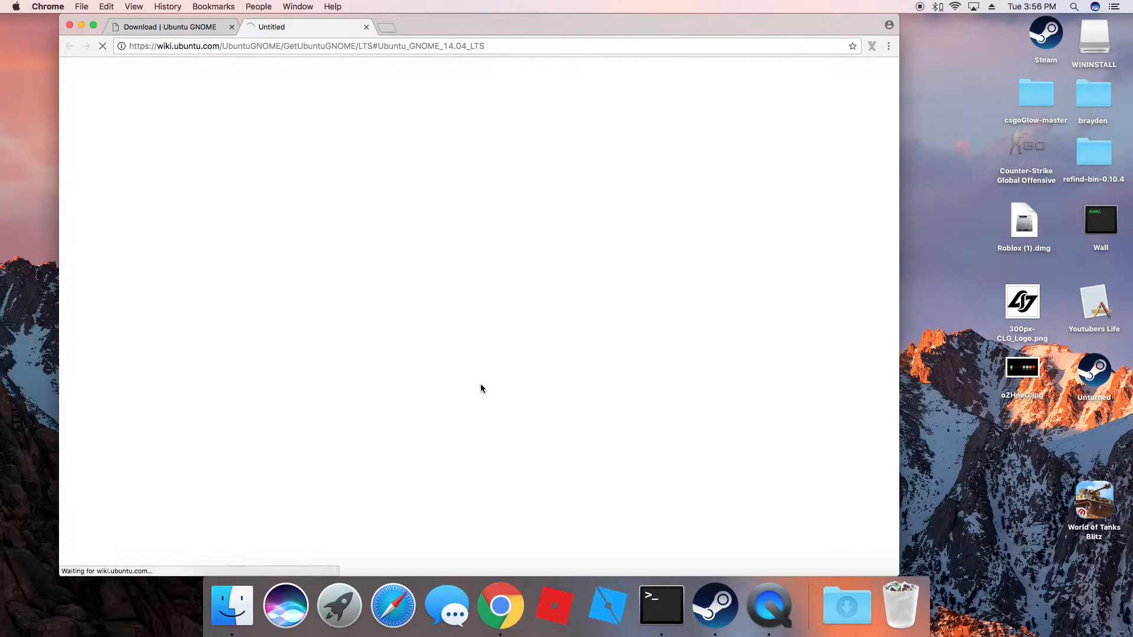
mouse_move(320, 237)
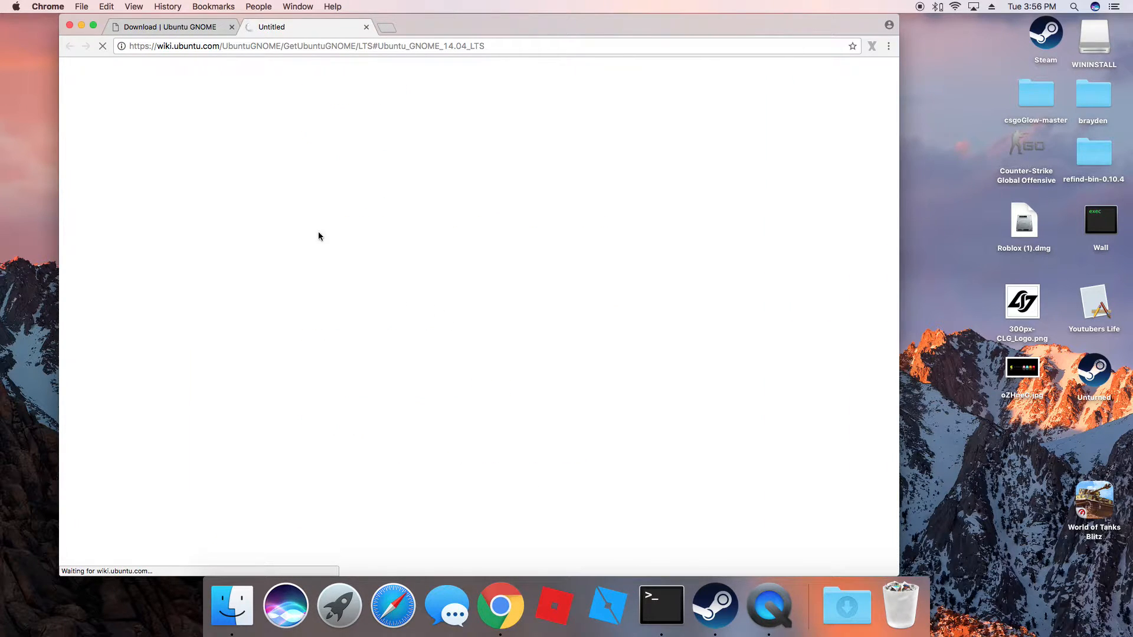
mouse_move(165, 66)
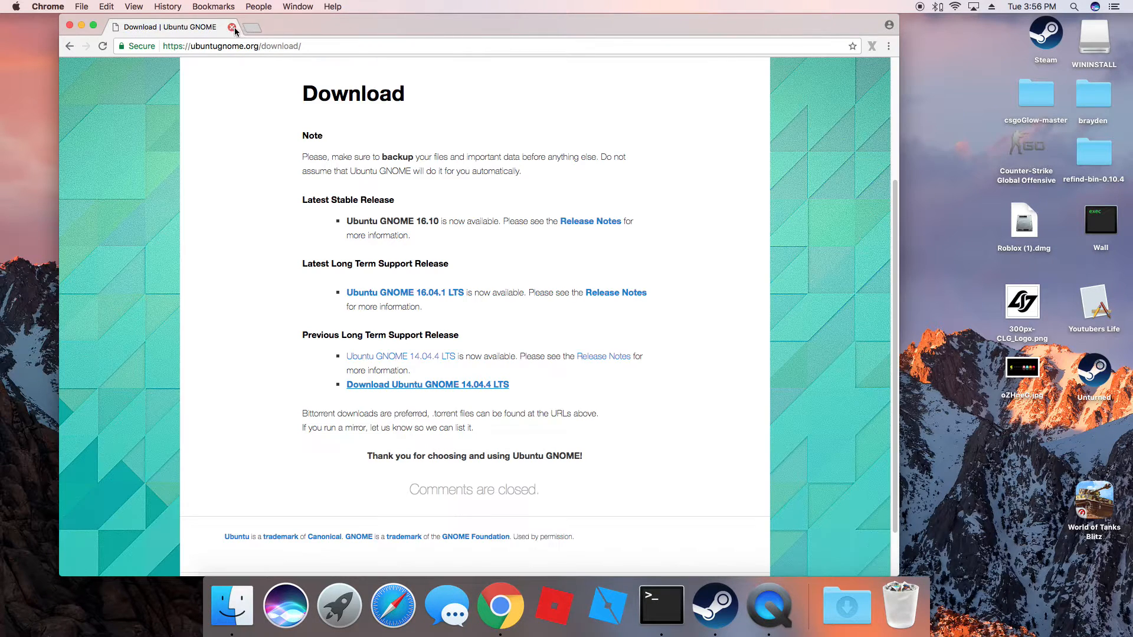
Step: Move the ubuntu-gnome ISO and unetbootin from the brayden folder onto the desktop
left_click(231, 27)
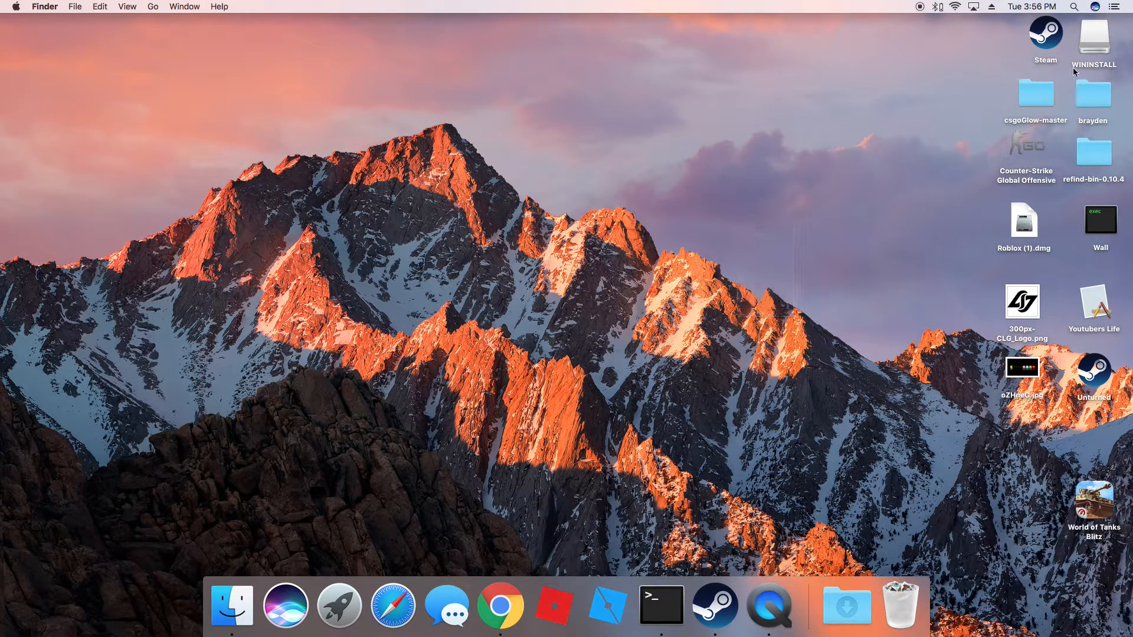
double_click(1093, 94)
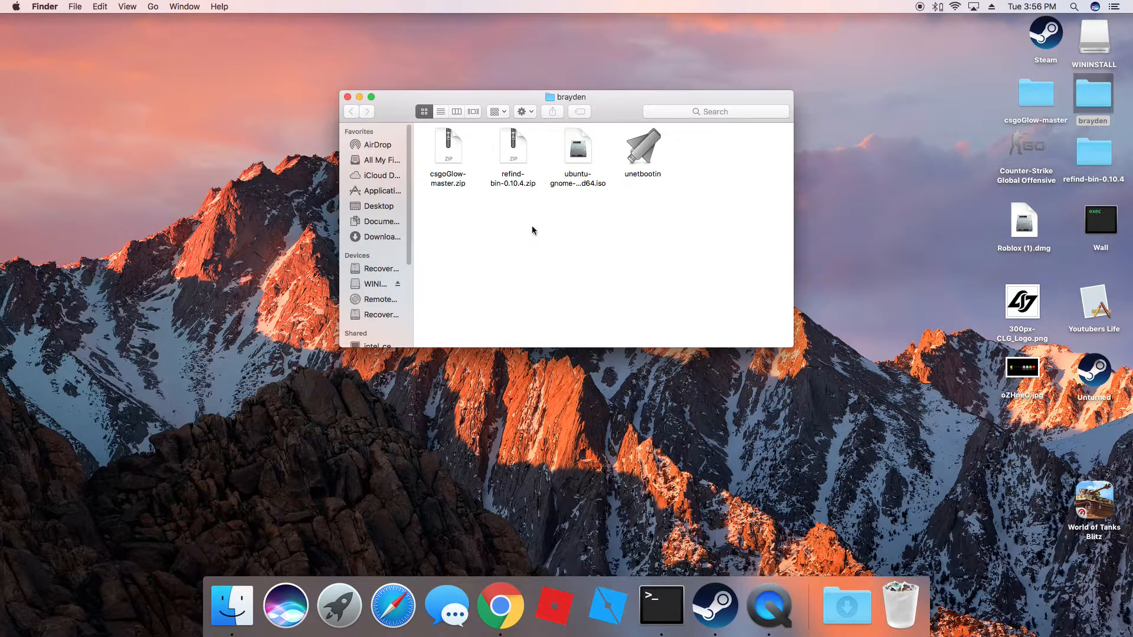
left_click_drag(577, 152, 873, 368)
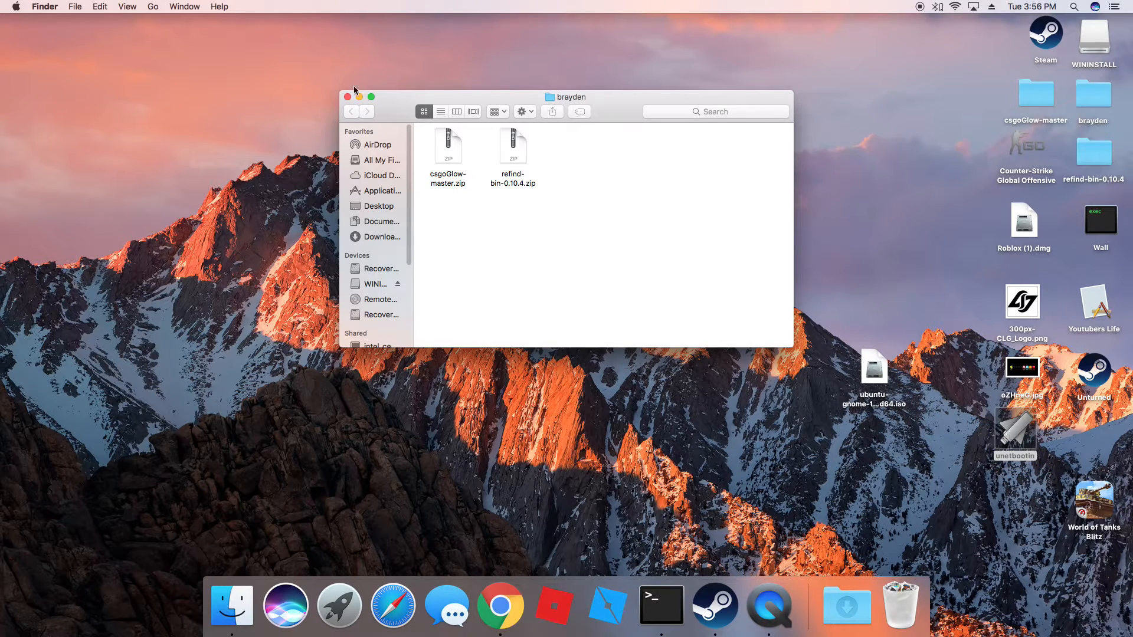
mouse_move(327, 98)
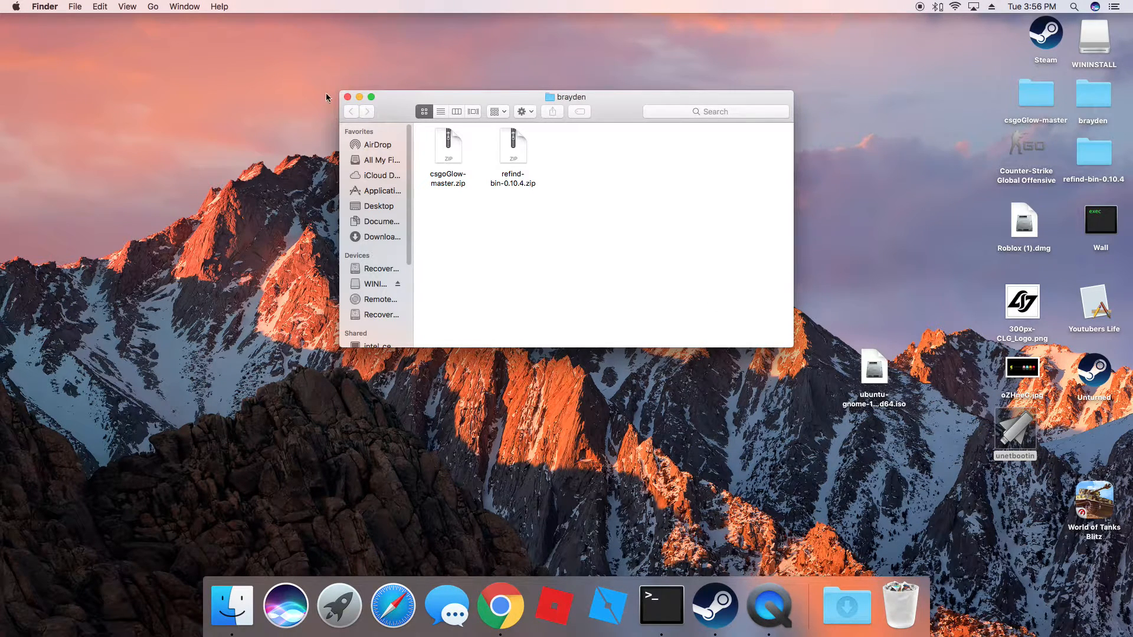
left_click(348, 96)
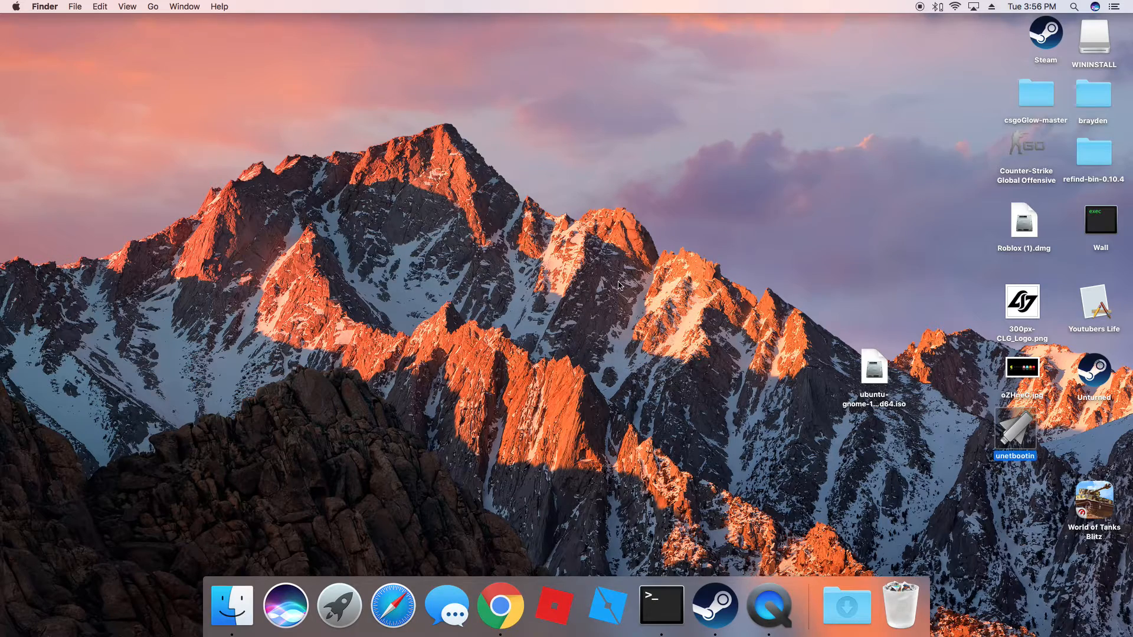
mouse_move(1007, 426)
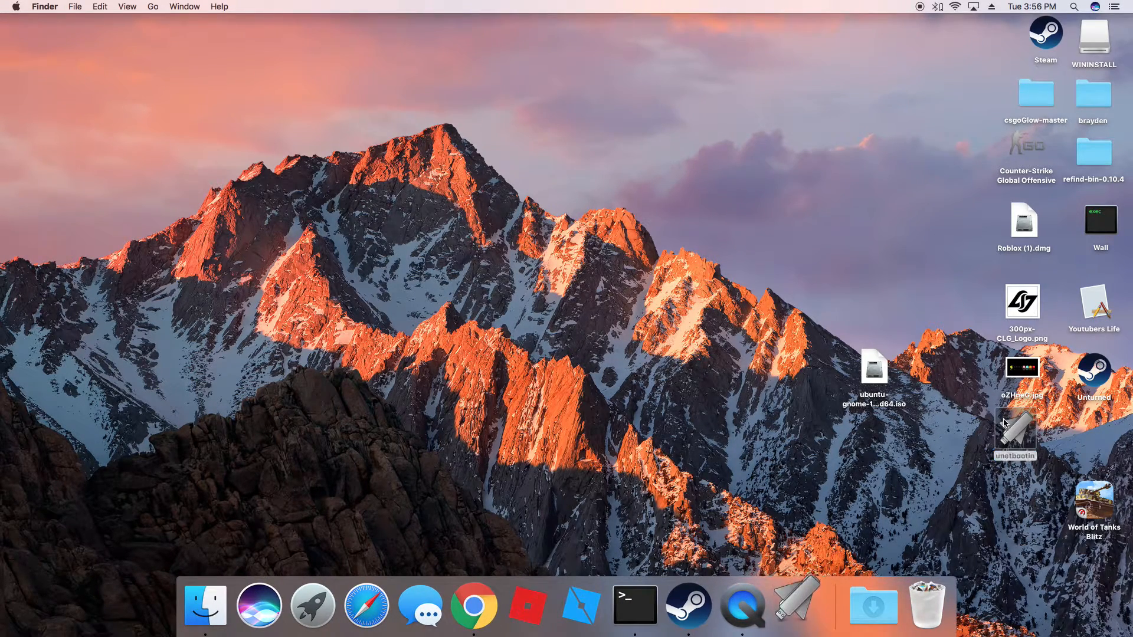
mouse_move(1000, 420)
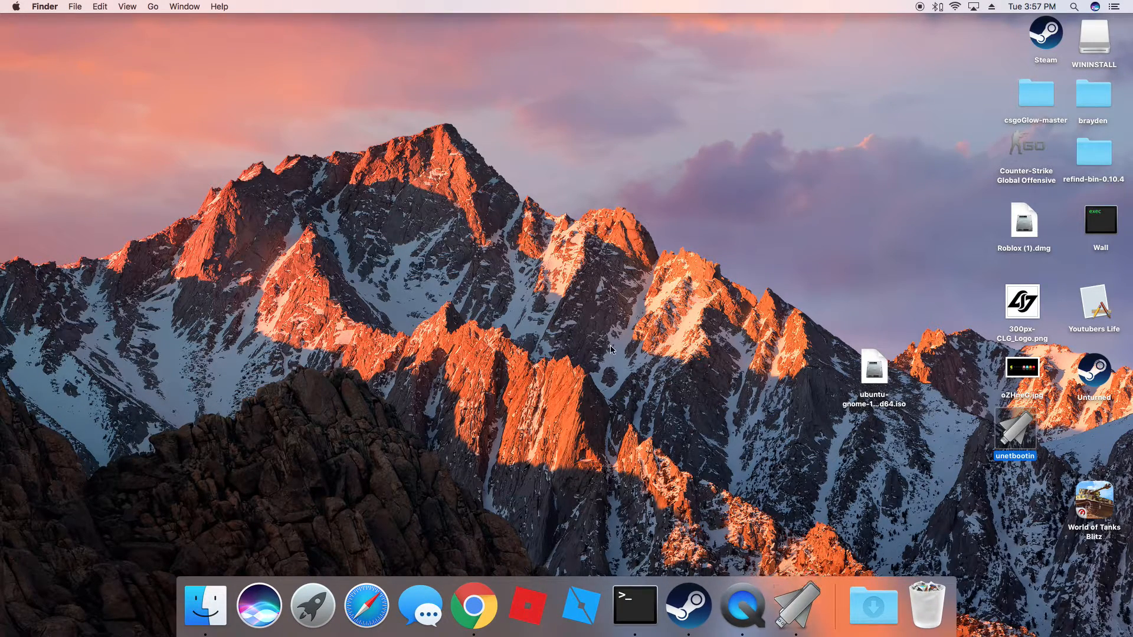
Step: Launch UNetbootin, choose the Diskimage option, and open the WININSTALL drive's files
double_click(1015, 430)
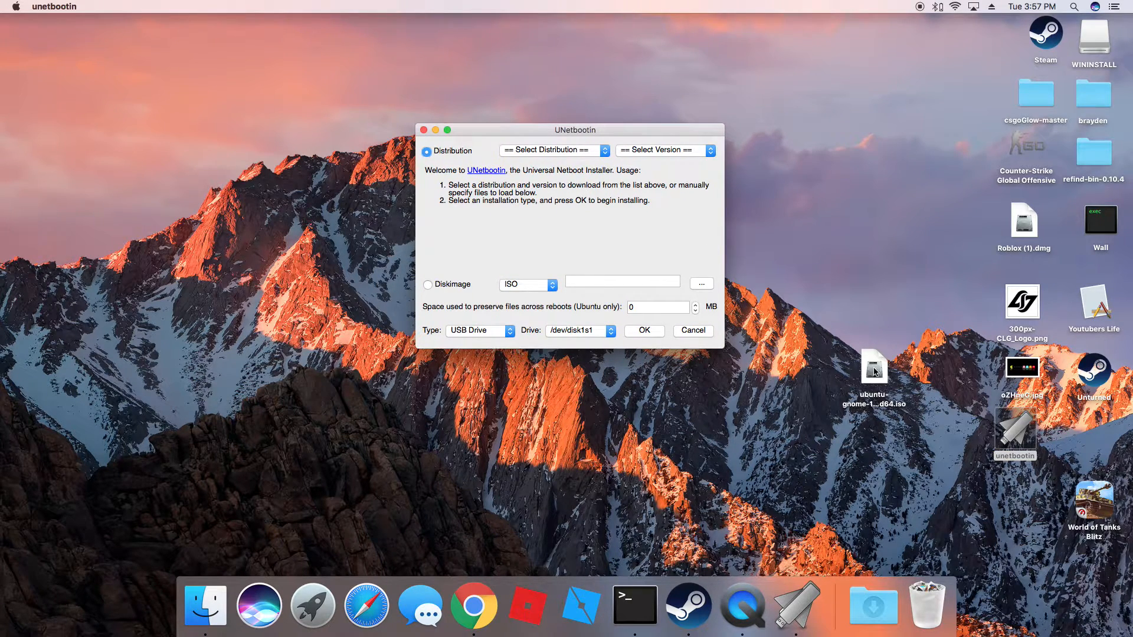
left_click(426, 285)
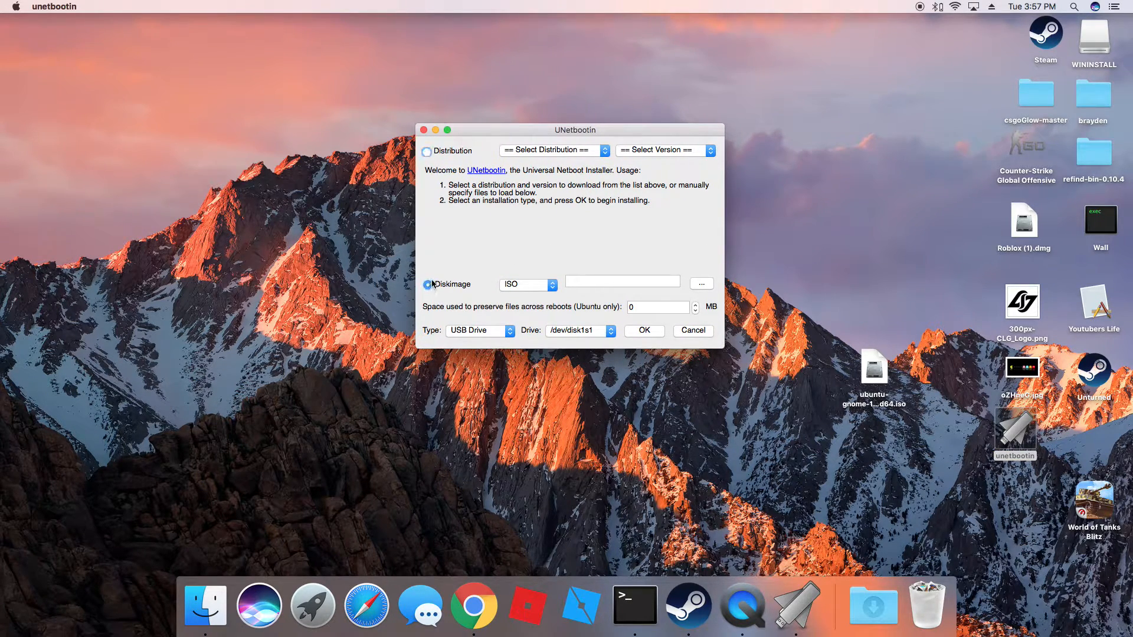
left_click(1094, 36)
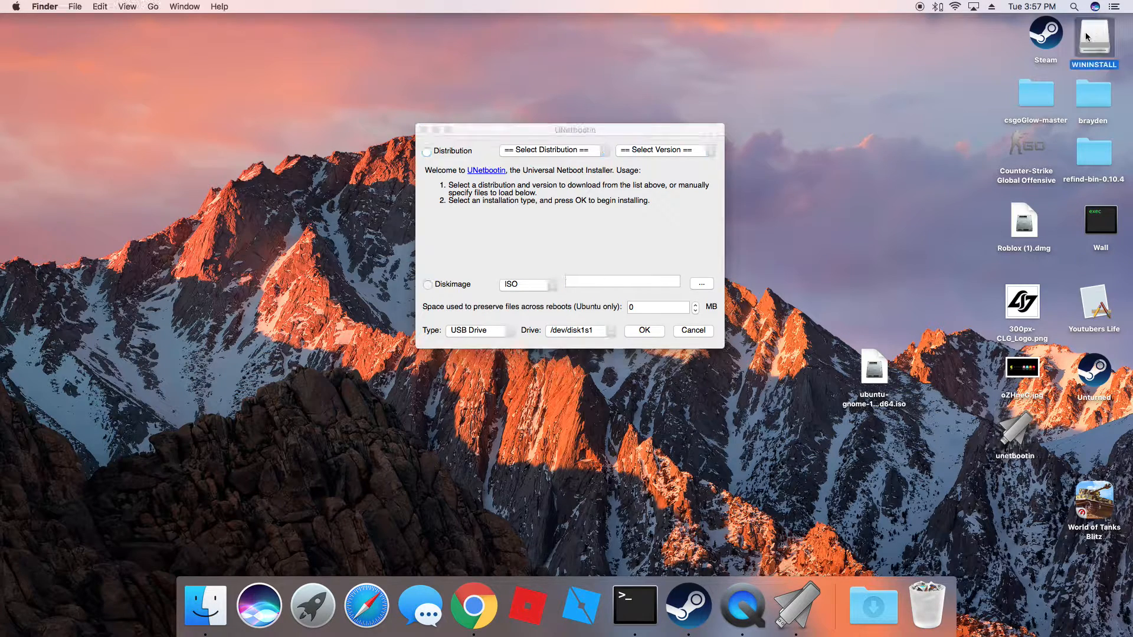
double_click(1094, 37)
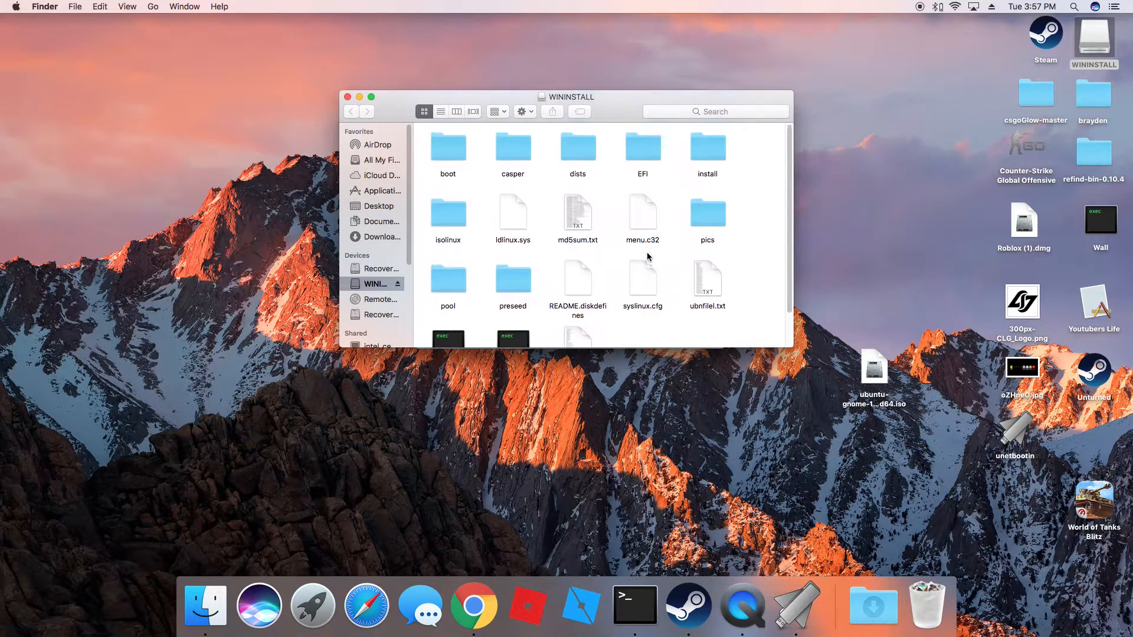
mouse_move(563, 256)
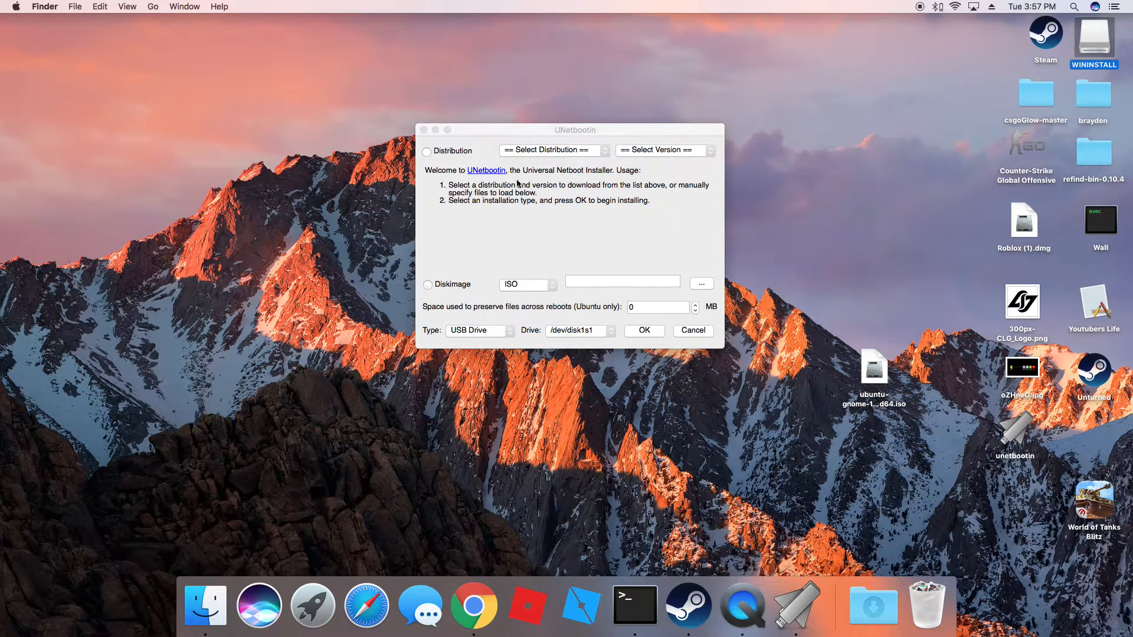
Step: Reselect the Diskimage option in UNetbootin, then quit the installer
left_click(427, 284)
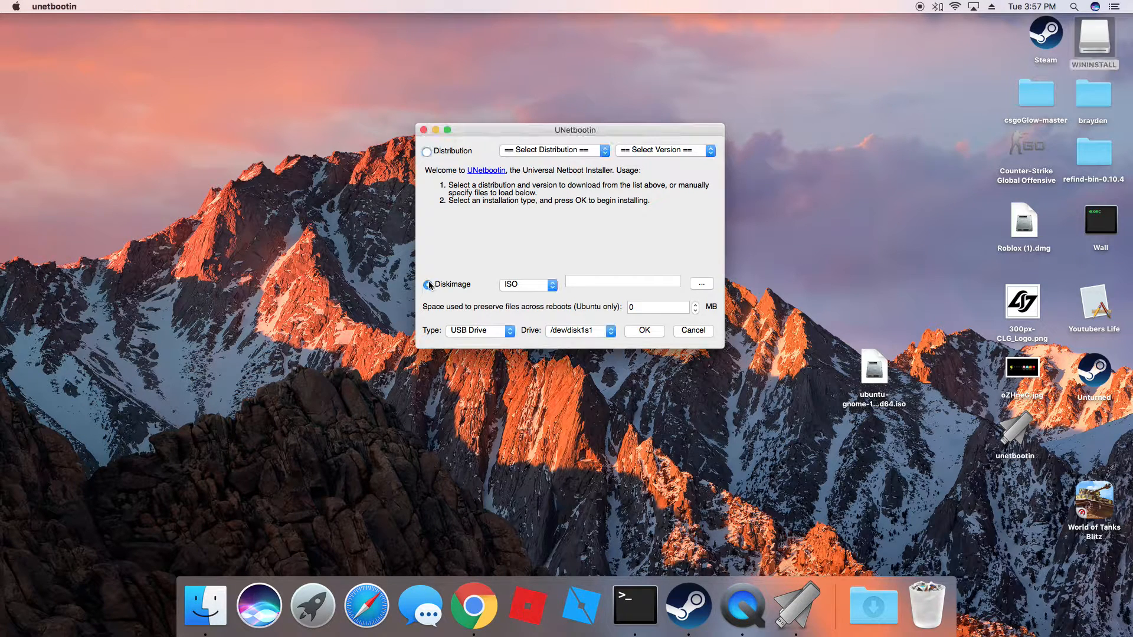
left_click(427, 285)
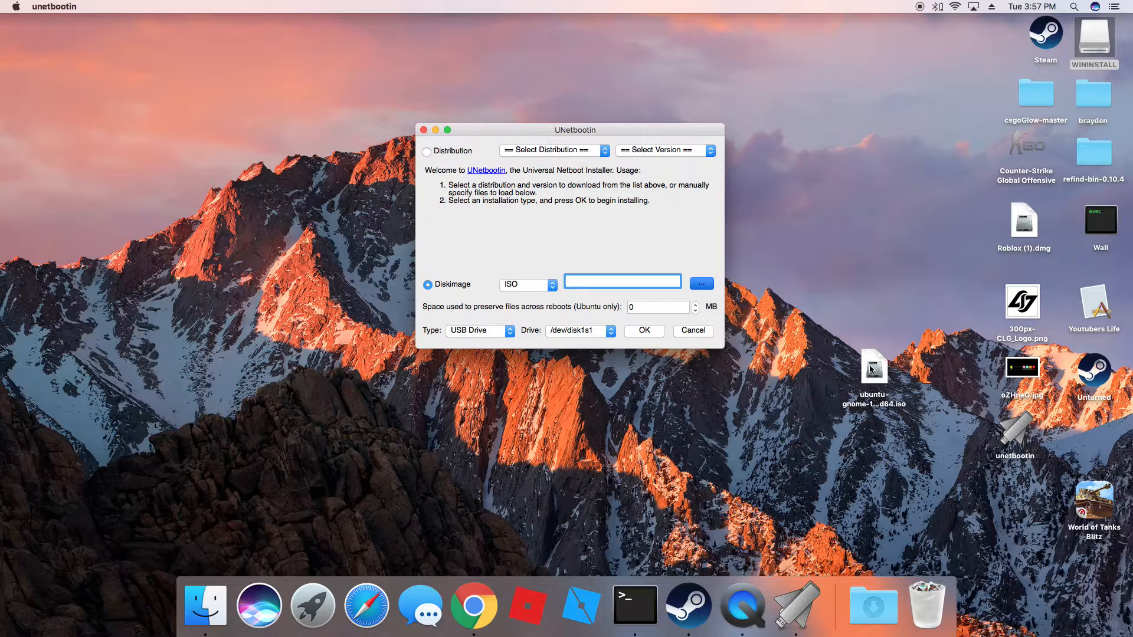
left_click(873, 371)
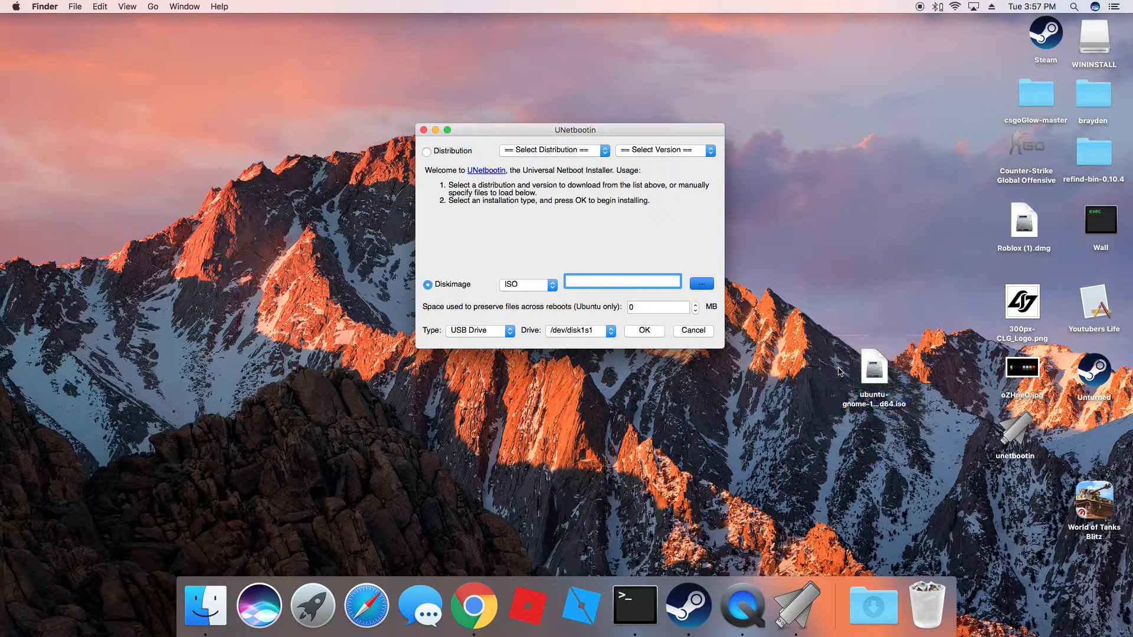
left_click(700, 283)
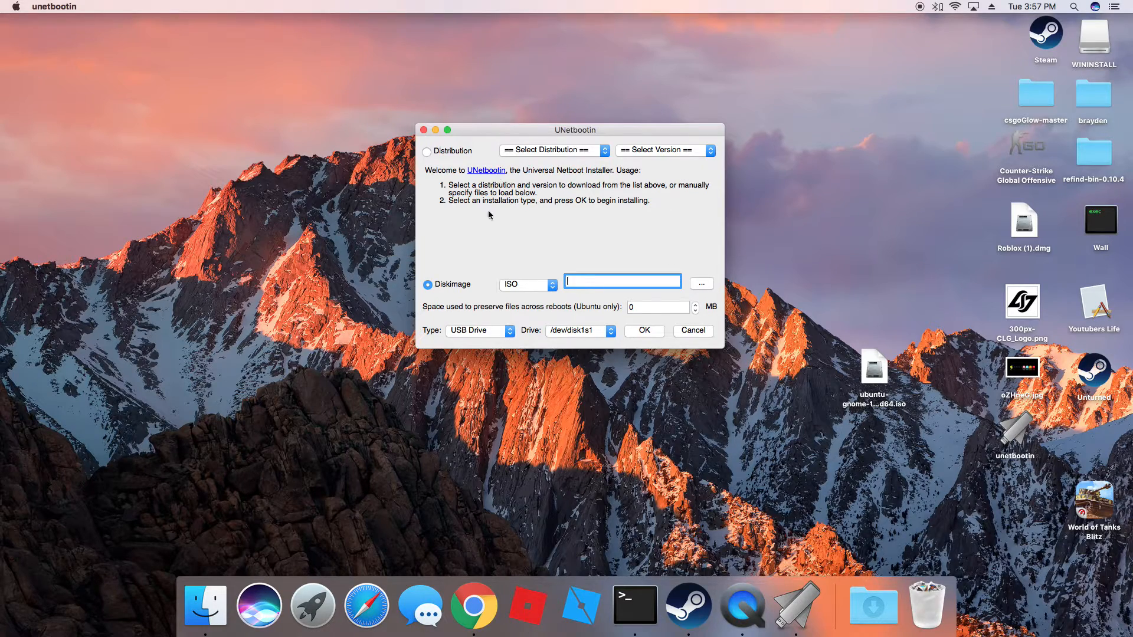
left_click(693, 330)
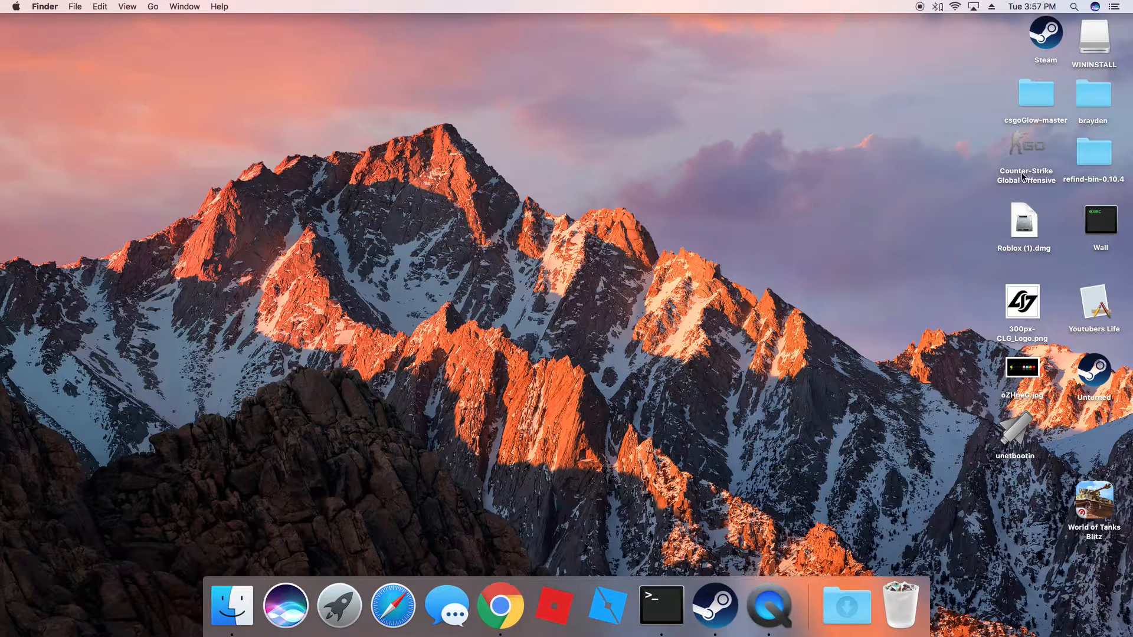
Step: Open the WININSTALL drive, then launch Disk Utility through Spotlight
left_click(1094, 36)
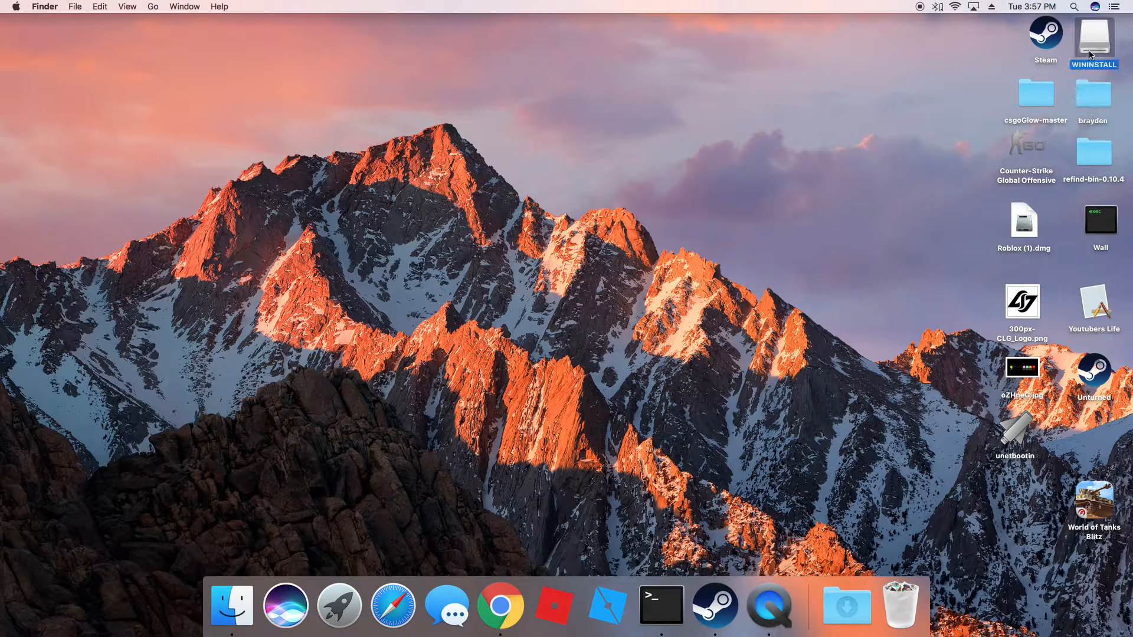
double_click(1093, 37)
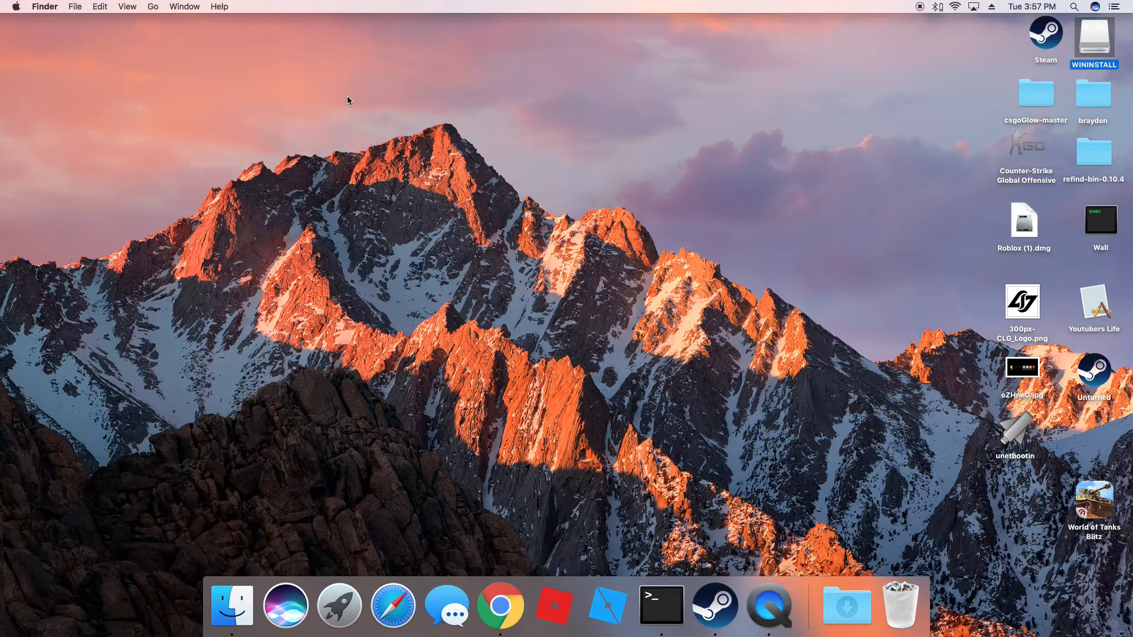
mouse_move(357, 110)
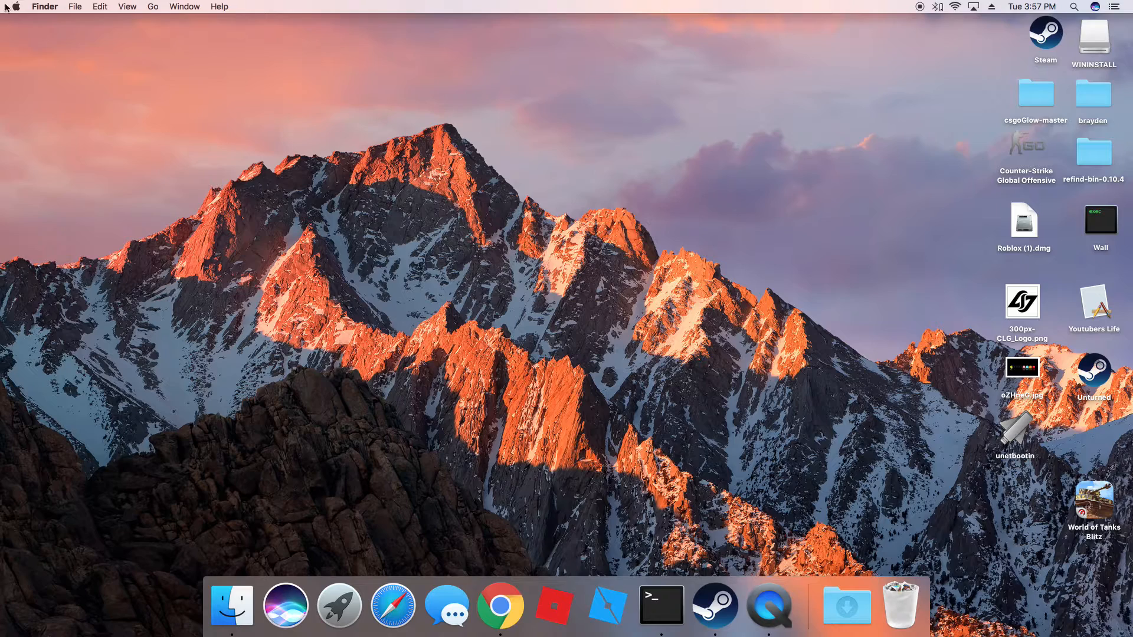
mouse_move(1061, 10)
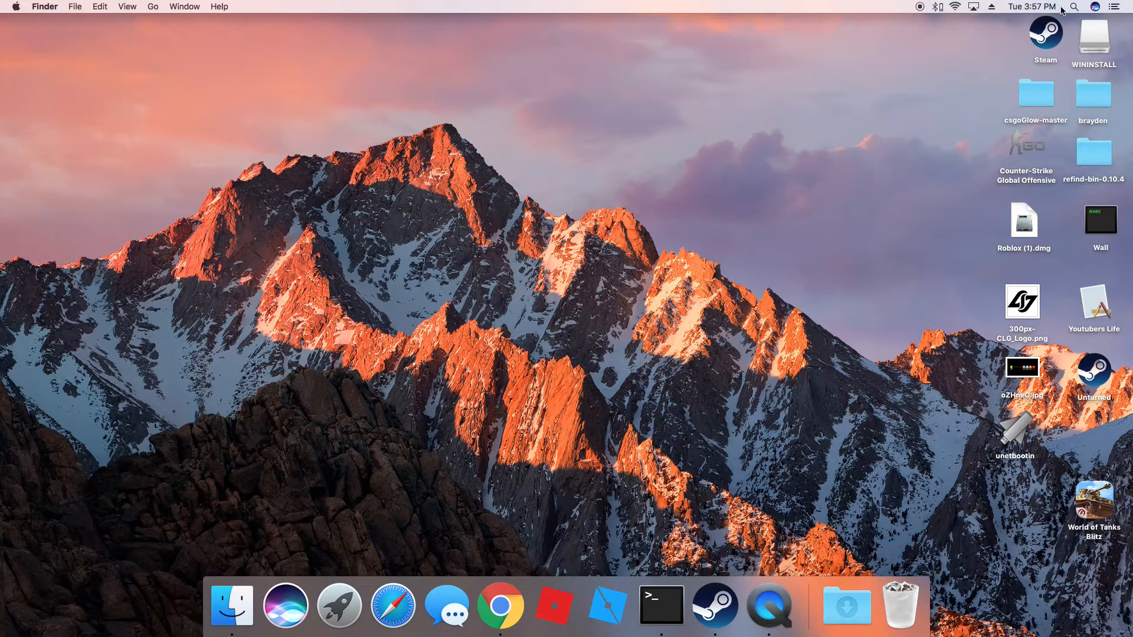
type("disk Utility")
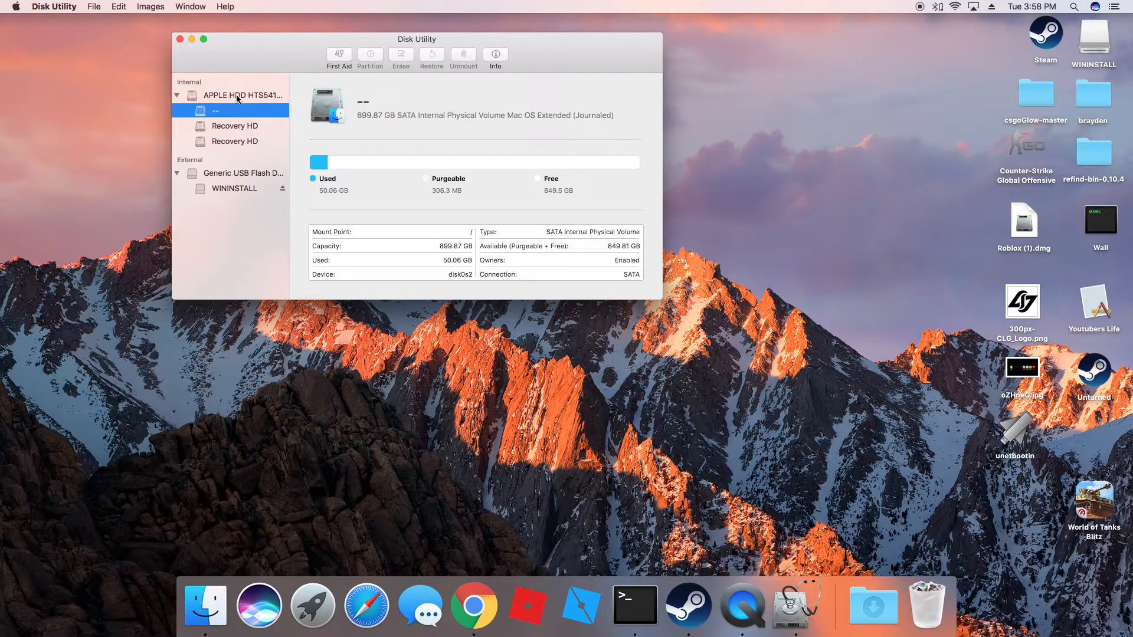
Step: Select the APPLE HDD HTS541010A9E662 disk and show its Partition layout
left_click(242, 95)
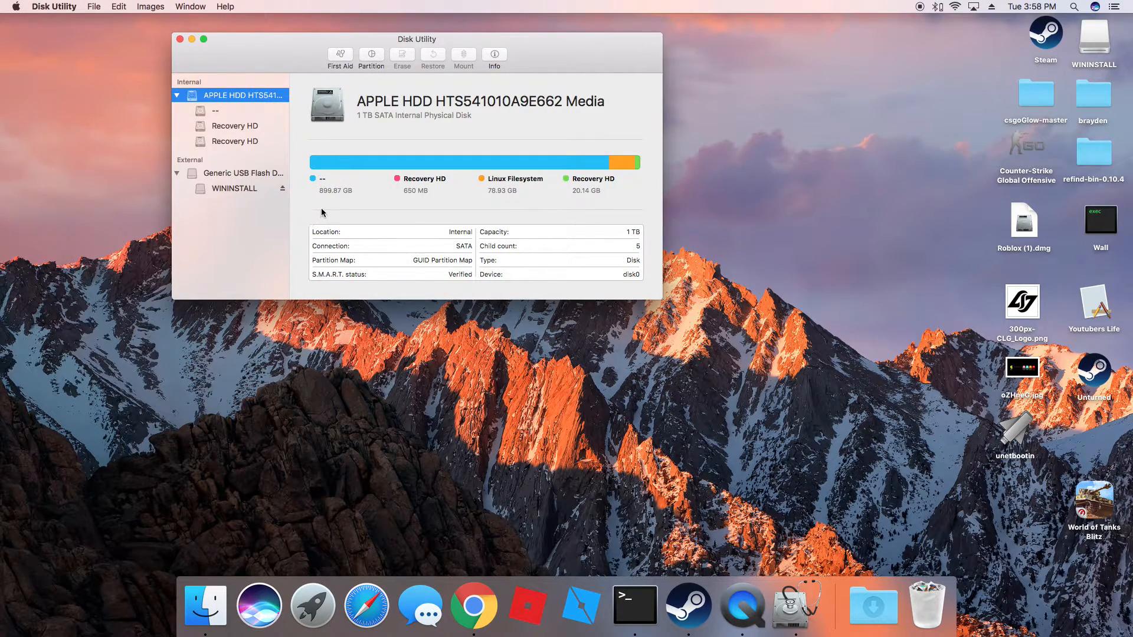
left_click(371, 58)
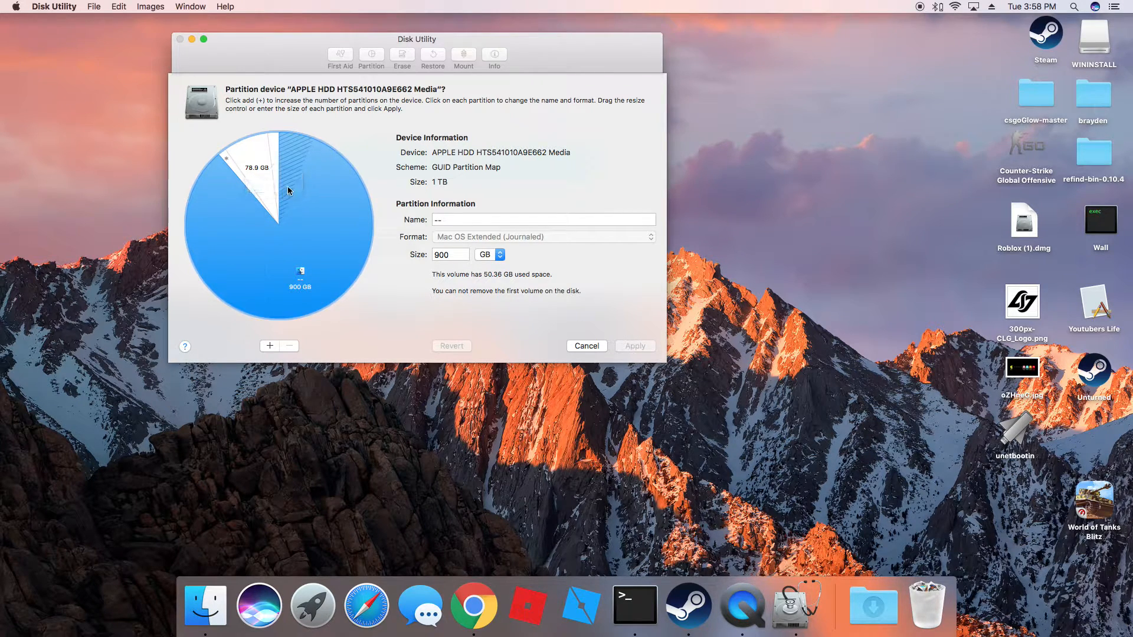
Step: Resize the new Untitled partition through about 514, 336 and 60.7 GB
left_click(253, 168)
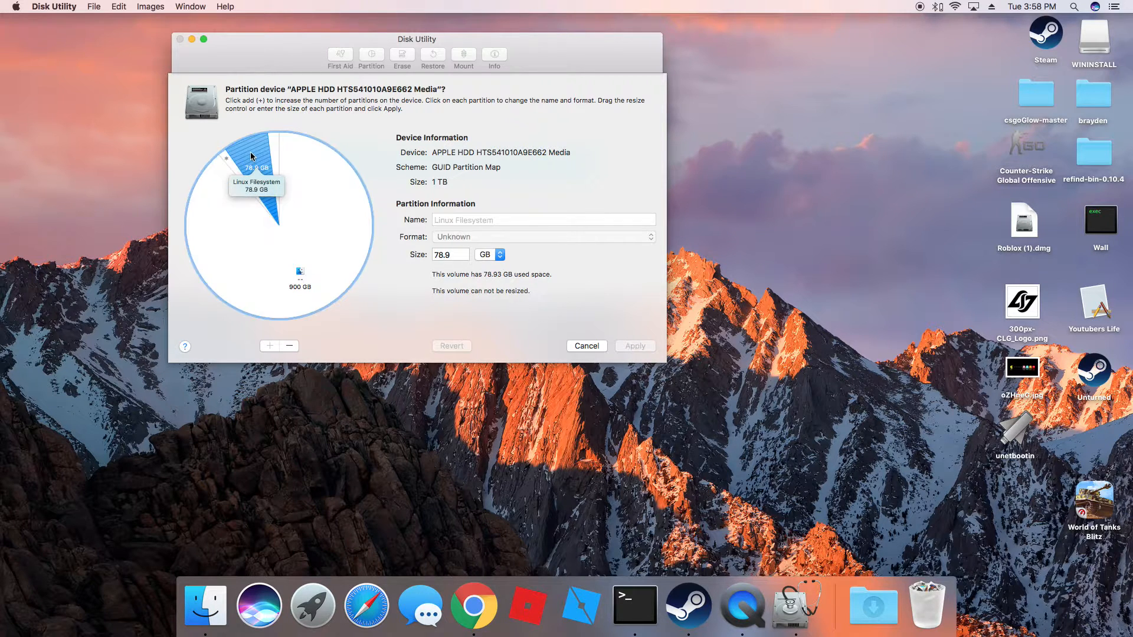
left_click(299, 278)
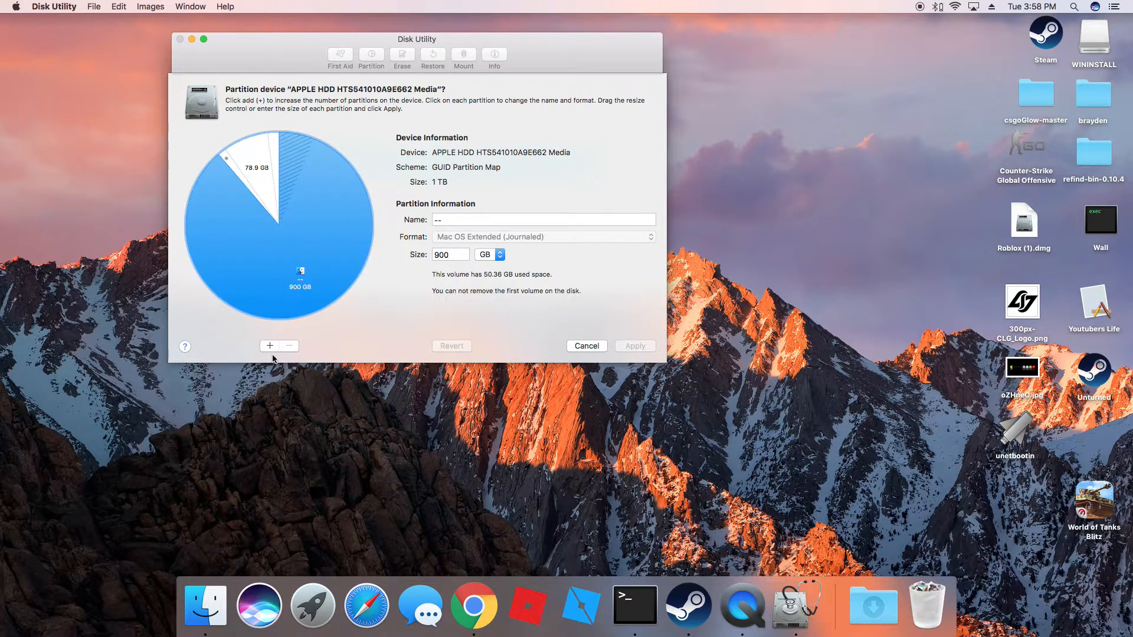
mouse_move(264, 349)
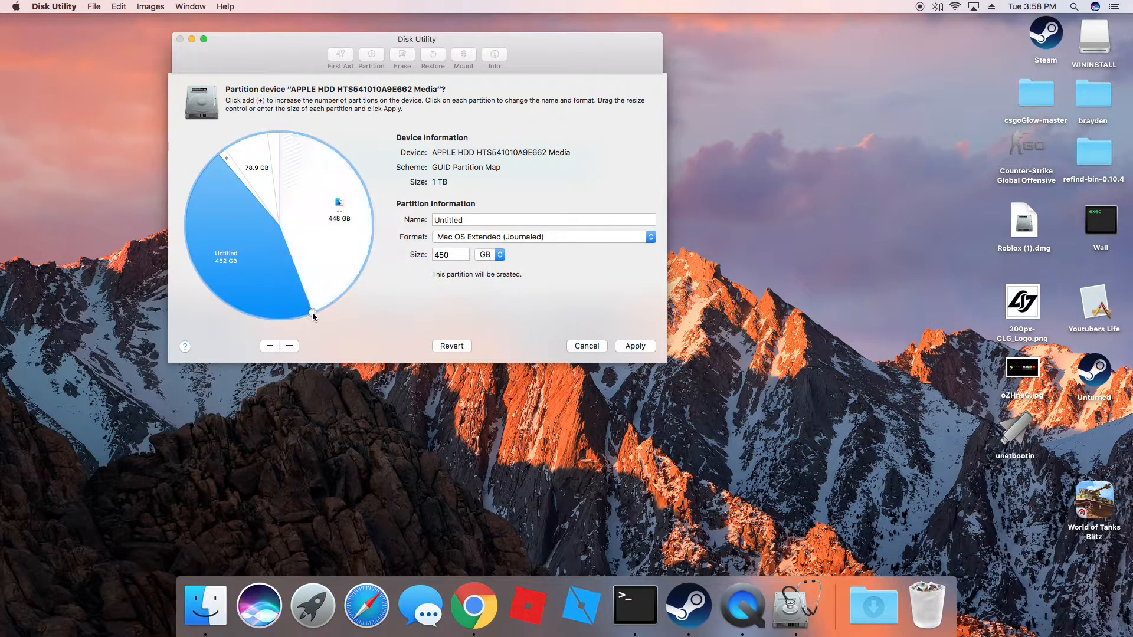
left_click_drag(312, 315, 342, 292)
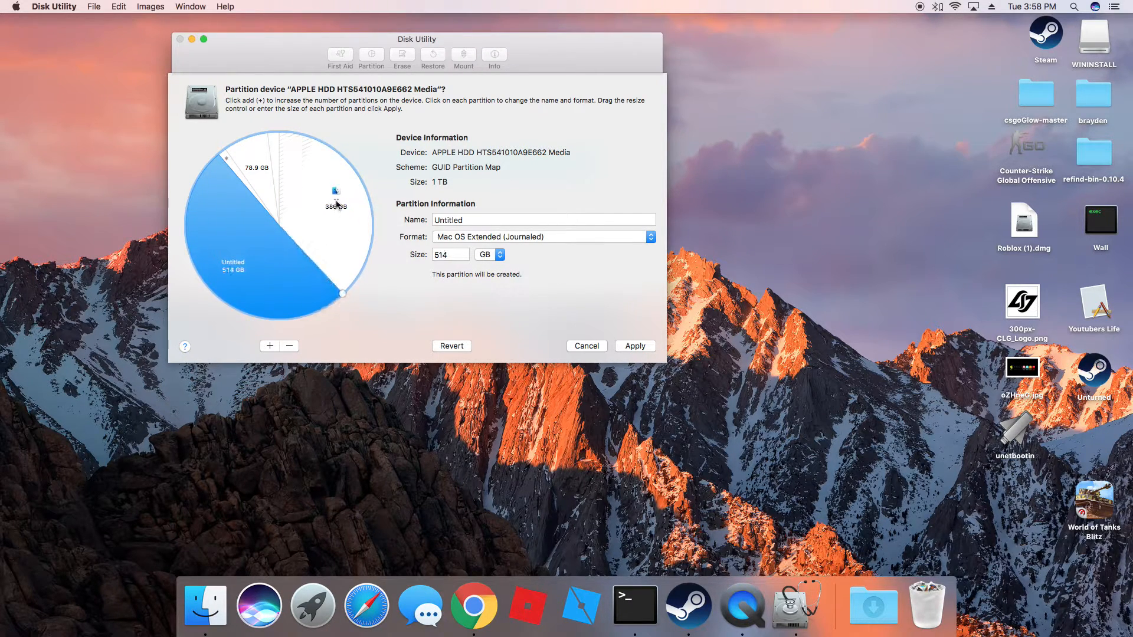
left_click_drag(342, 293, 273, 318)
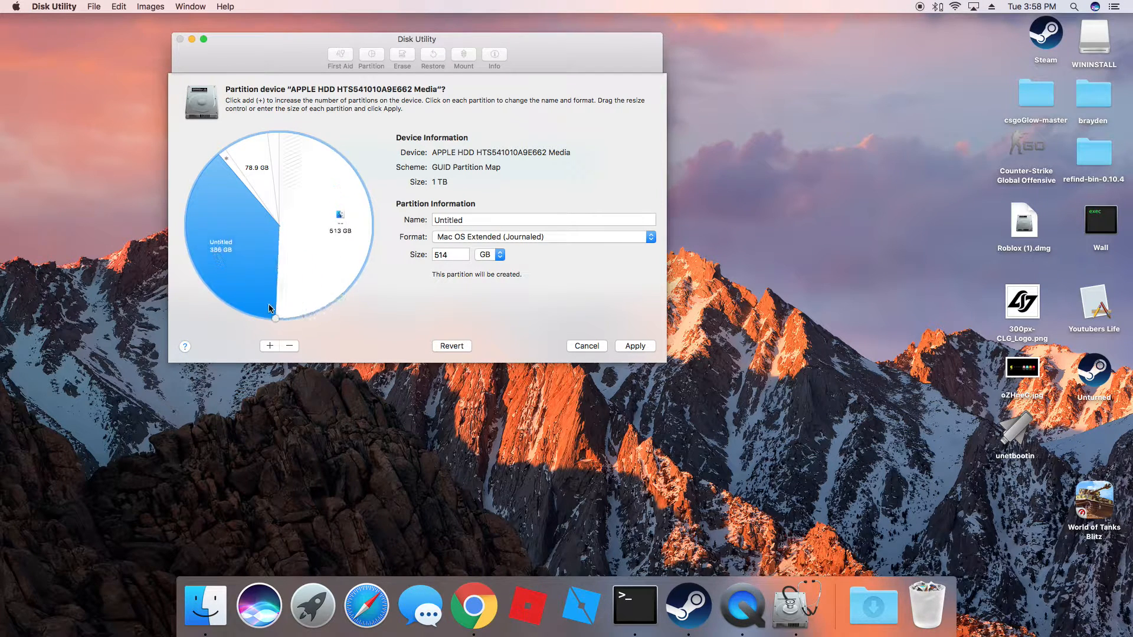
left_click_drag(273, 318, 371, 244)
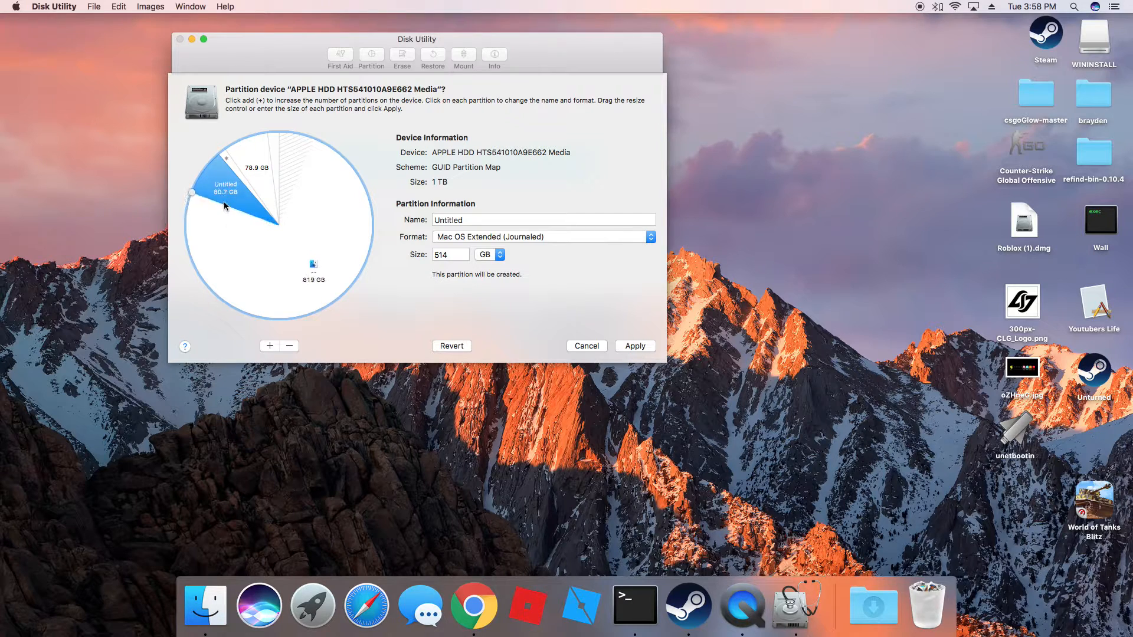
left_click_drag(191, 191, 193, 186)
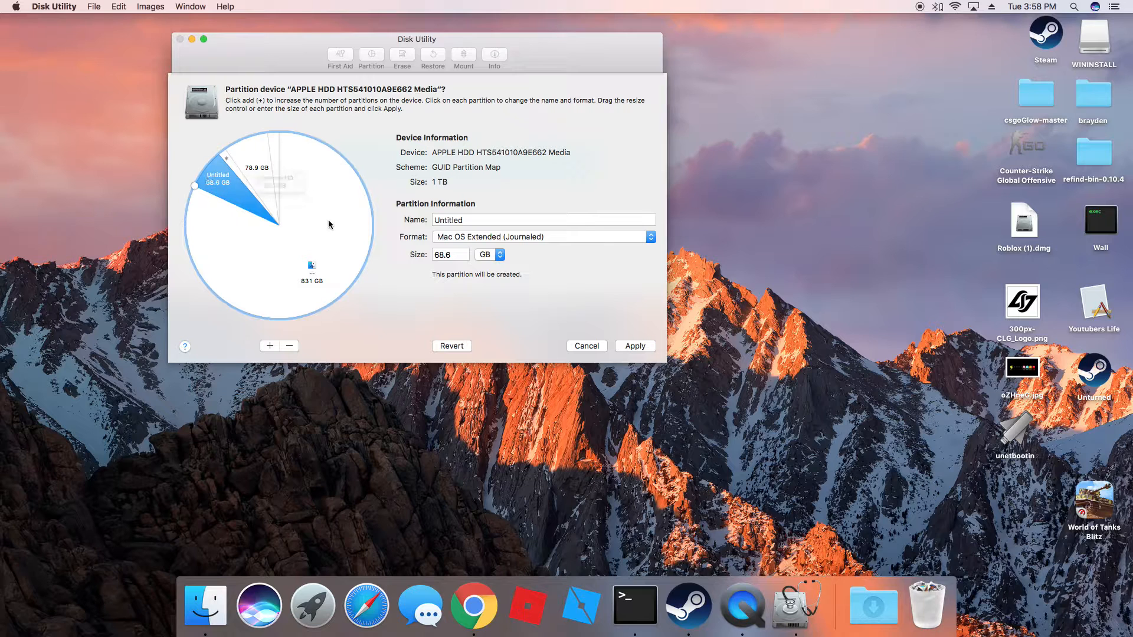
Step: Keep Mac OS Extended (Journaled) as the format, then cancel the partition changes
left_click(543, 236)
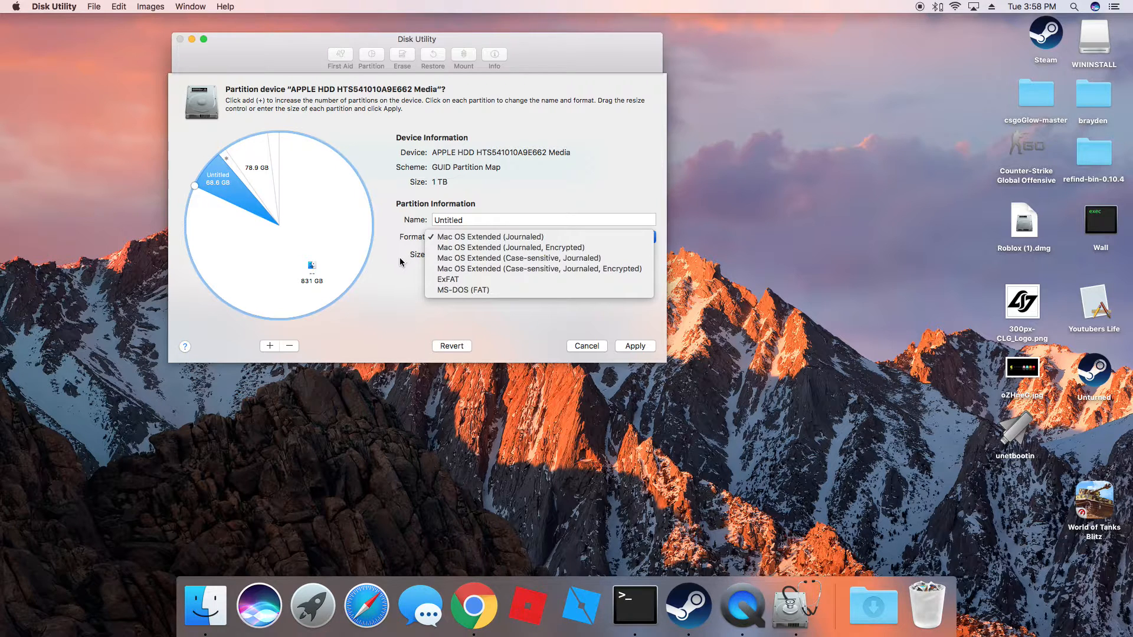
left_click(491, 237)
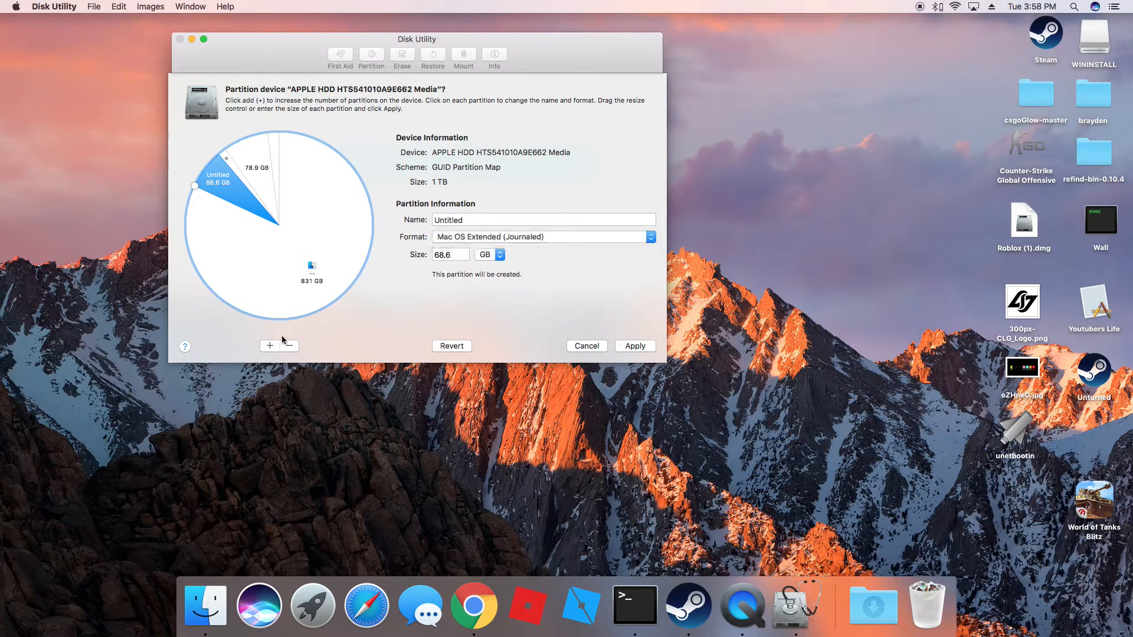
left_click(587, 345)
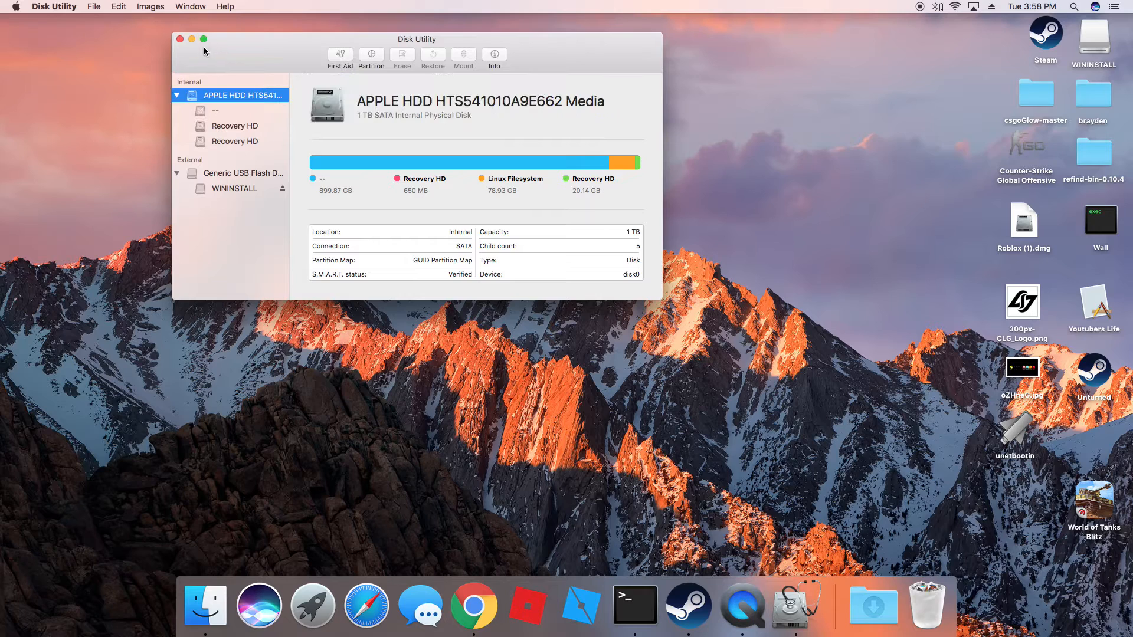
Step: Quit Disk Utility using its red close button
left_click(180, 39)
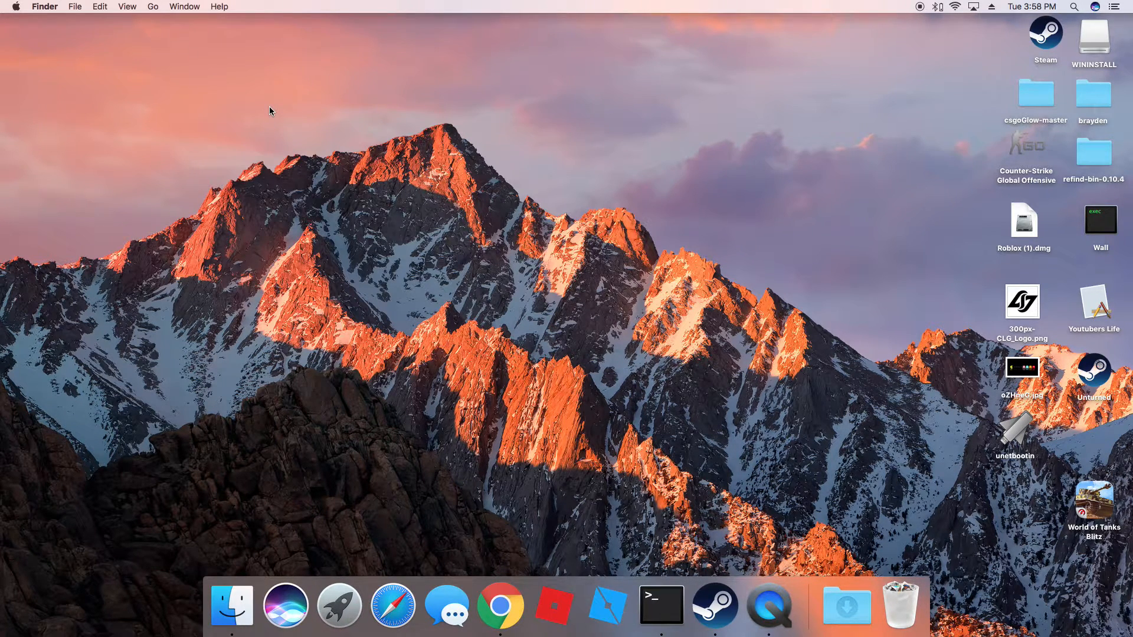
mouse_move(129, 162)
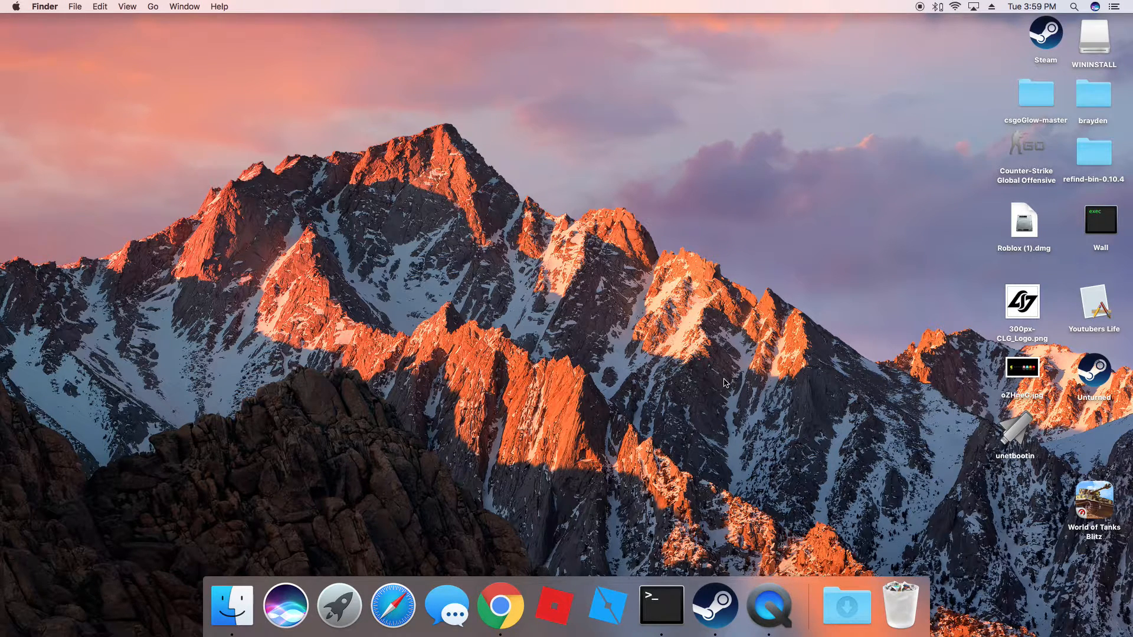
mouse_move(303, 536)
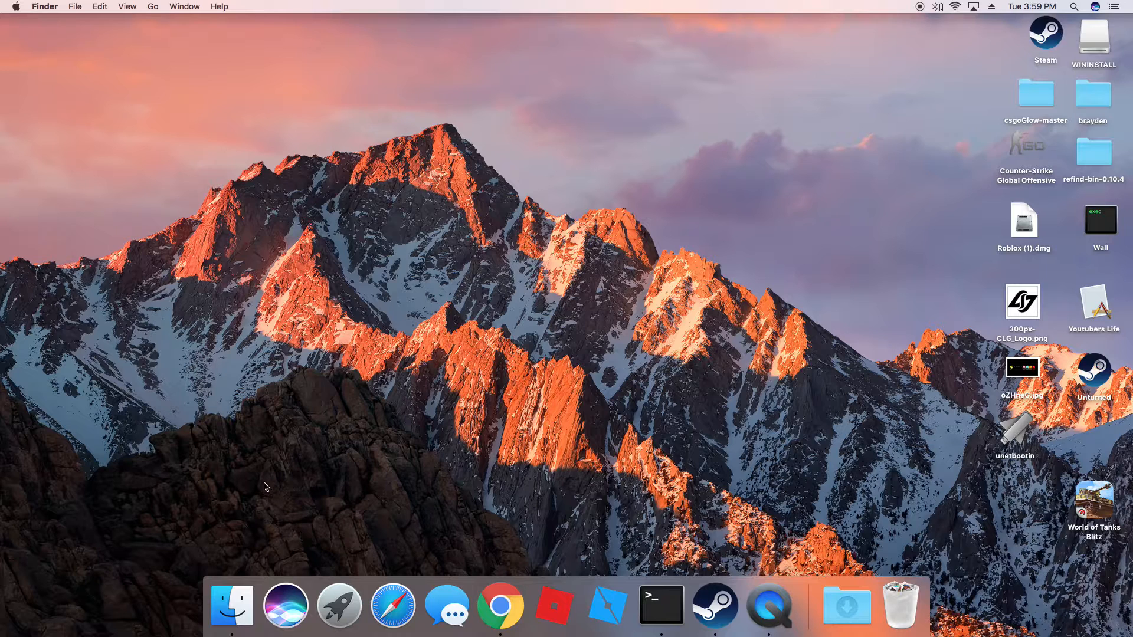
mouse_move(281, 289)
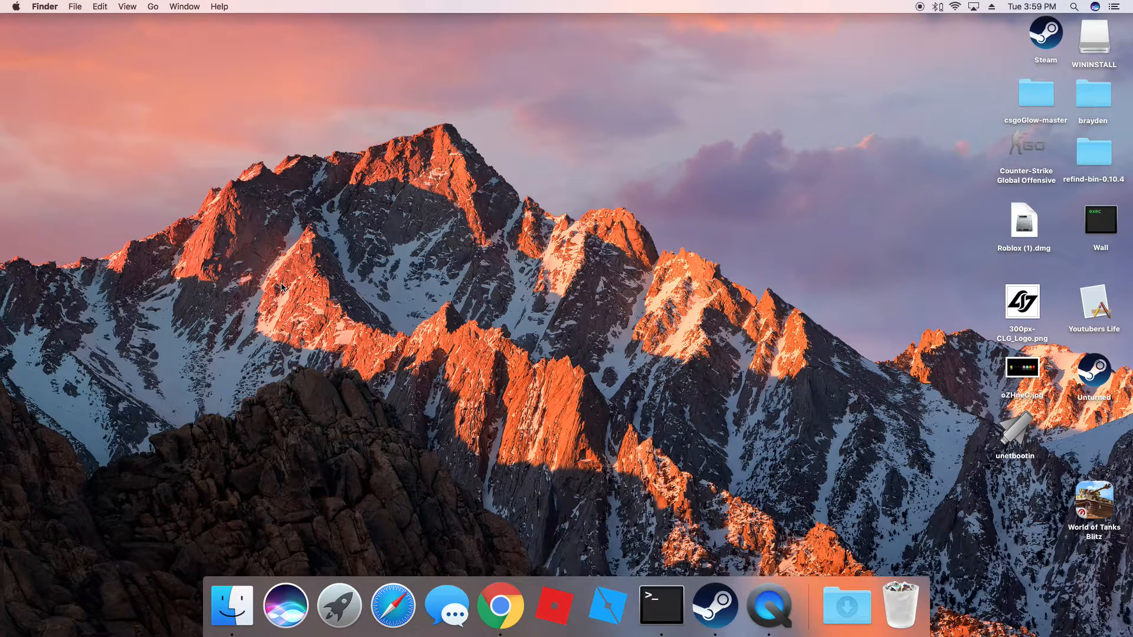
mouse_move(253, 376)
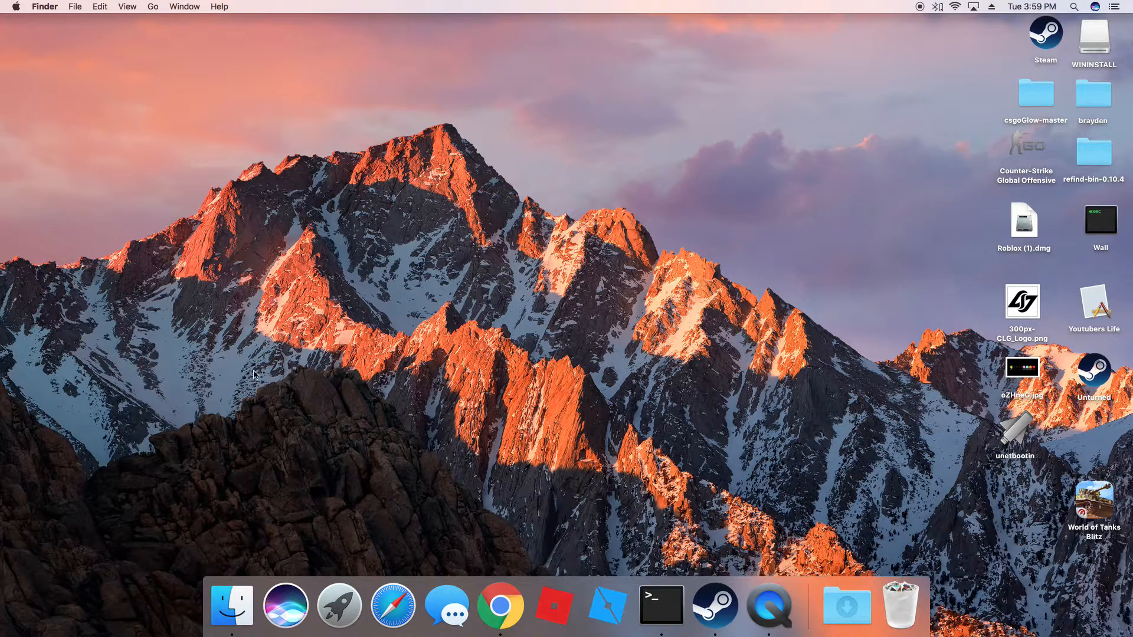
mouse_move(53, 426)
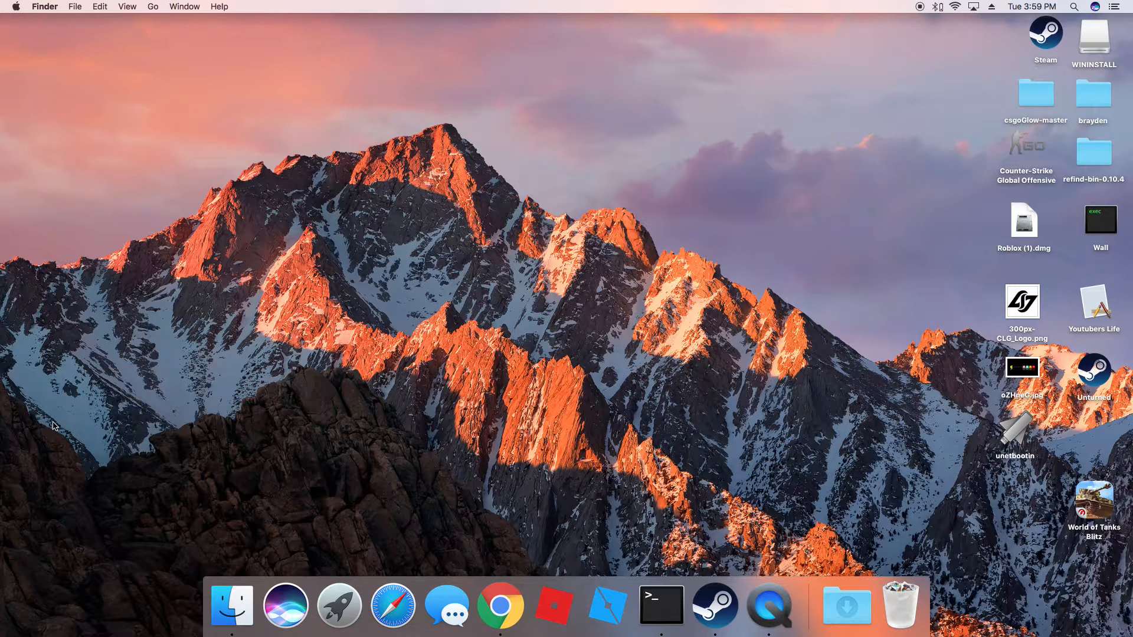
left_click(1093, 36)
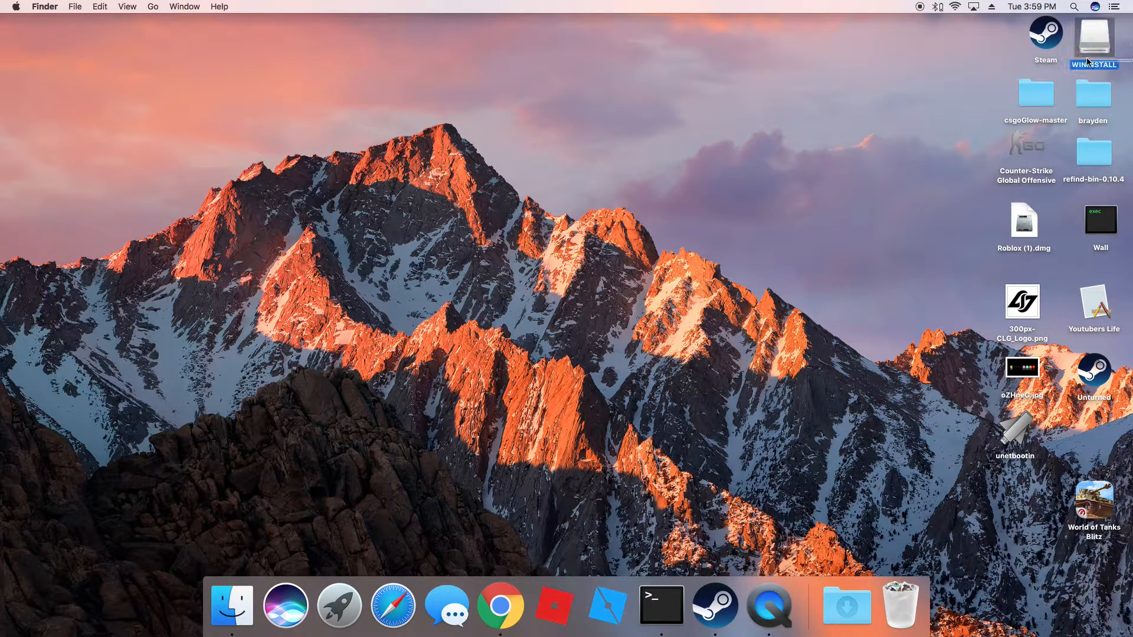
left_click(874, 117)
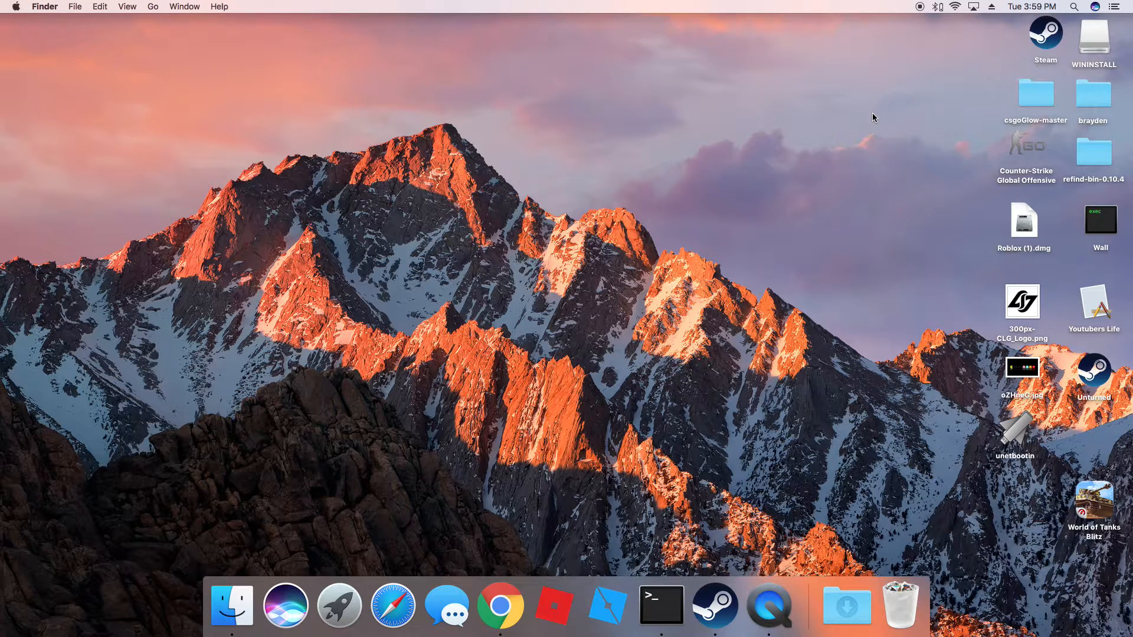
mouse_move(2, 216)
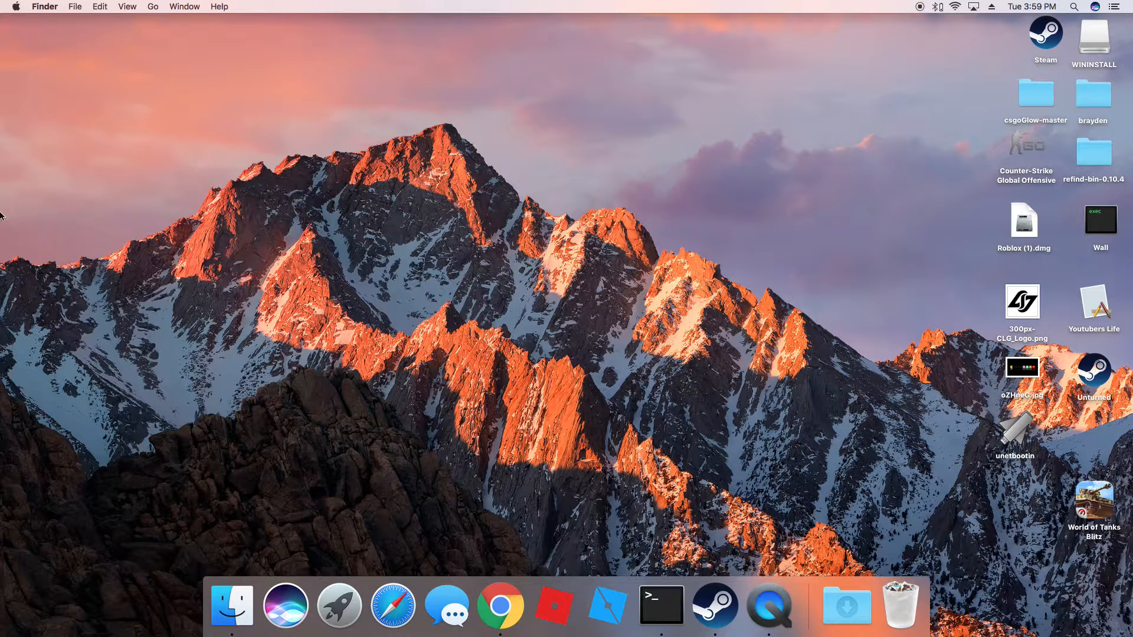
mouse_move(104, 293)
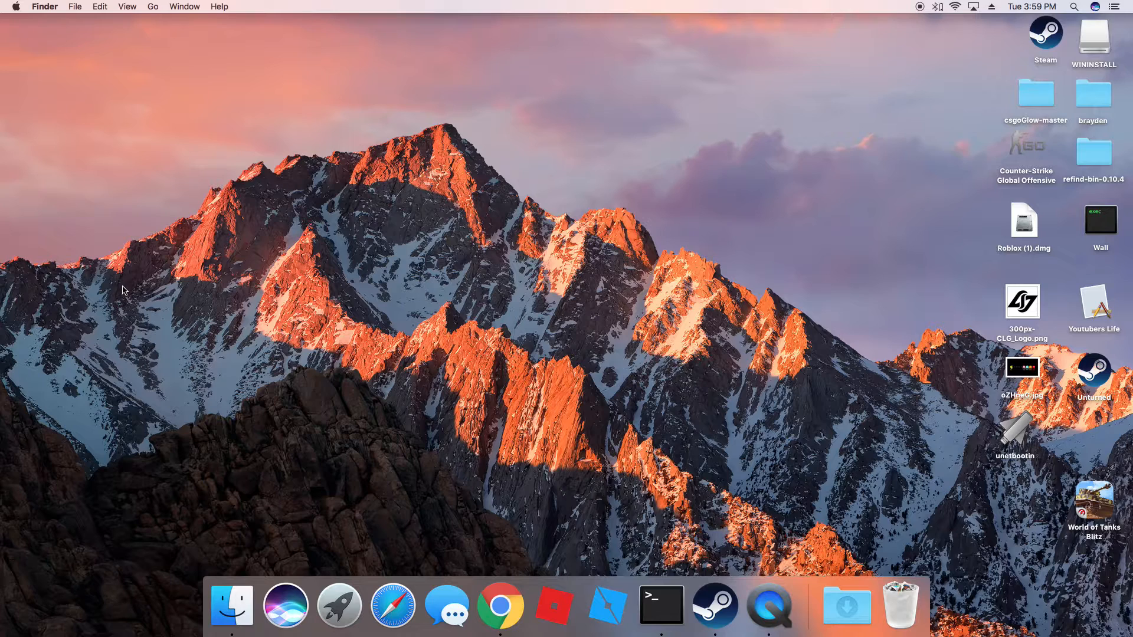
mouse_move(327, 433)
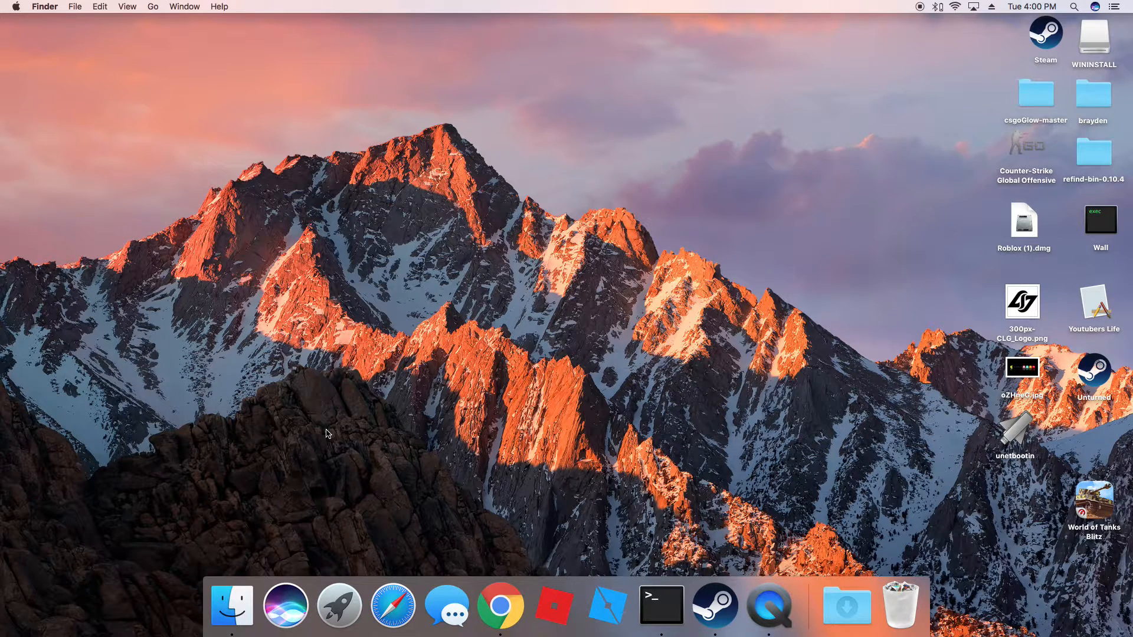
mouse_move(346, 611)
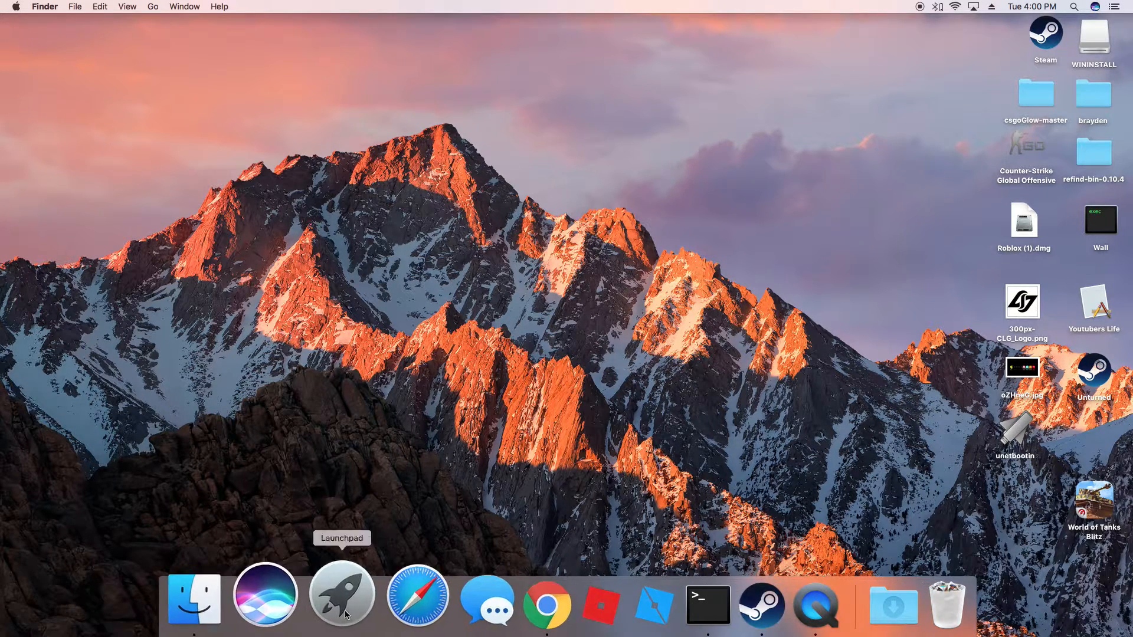
left_click(551, 599)
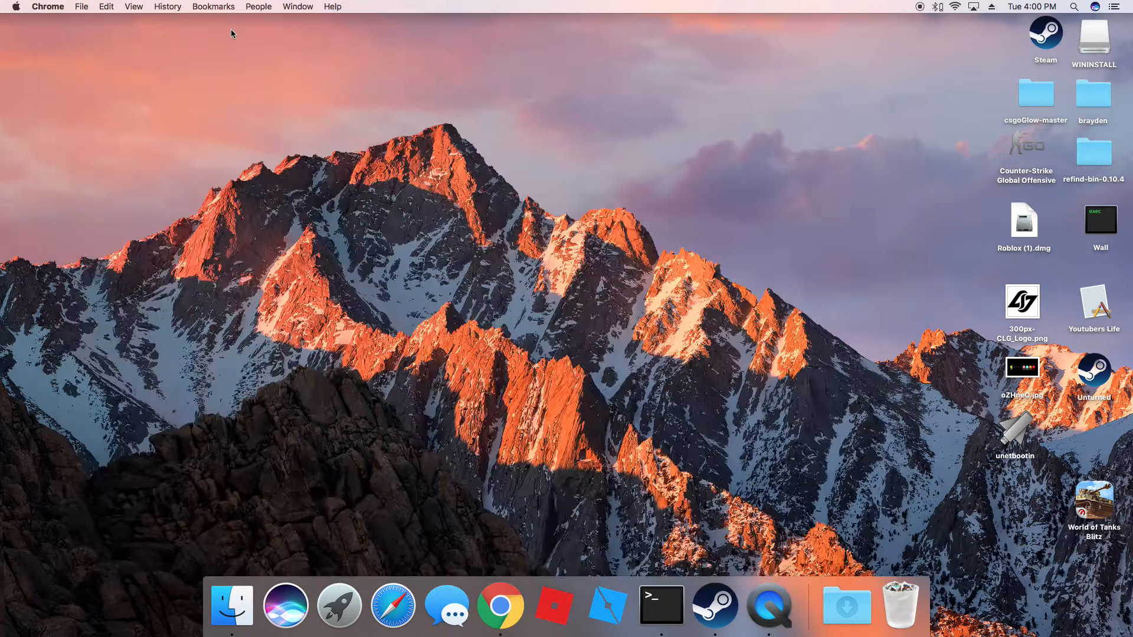
left_click(19, 6)
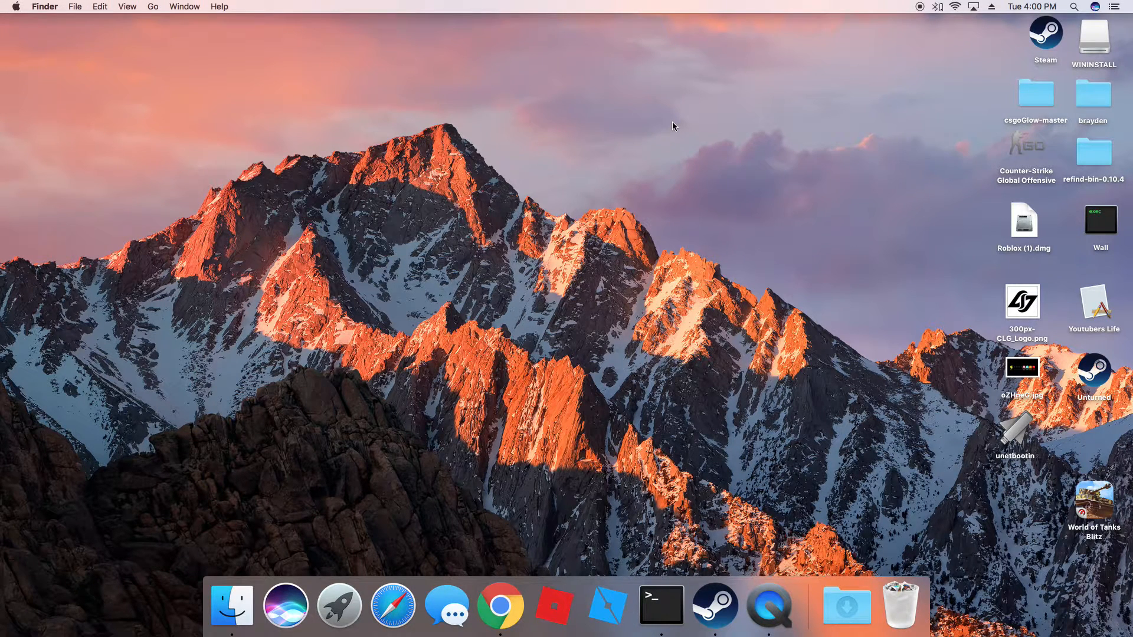
mouse_move(643, 133)
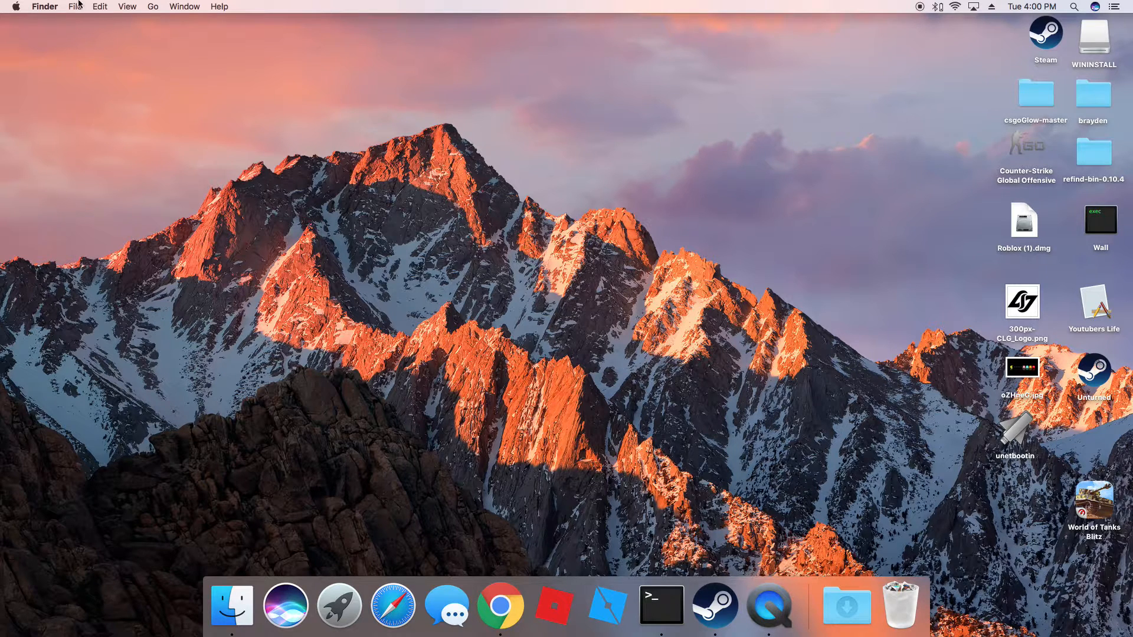
mouse_move(268, 158)
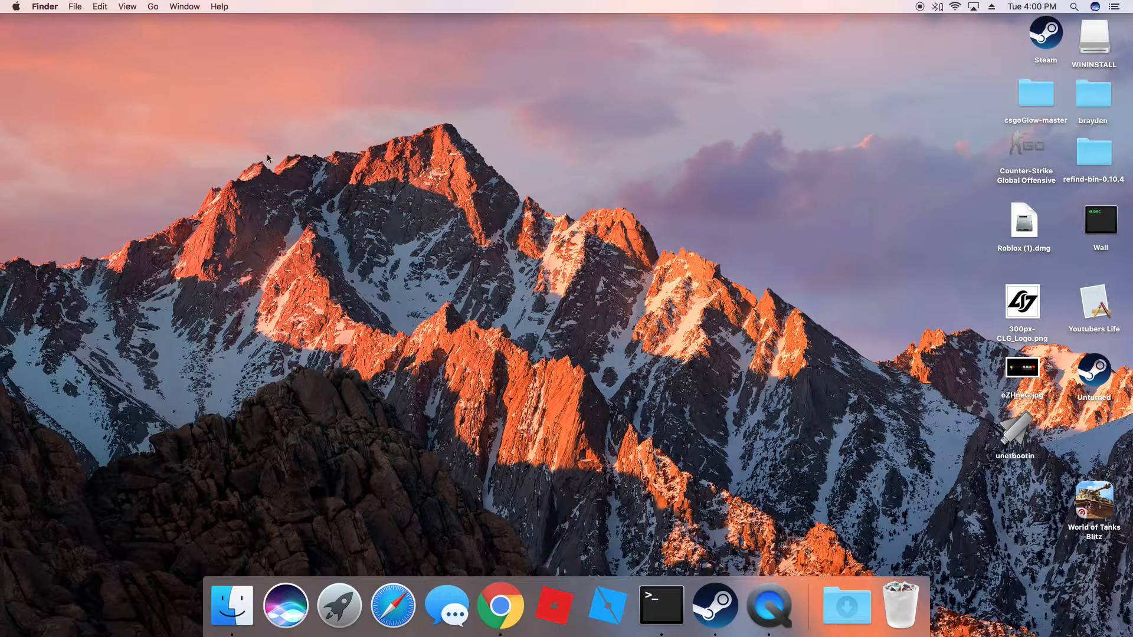
mouse_move(267, 237)
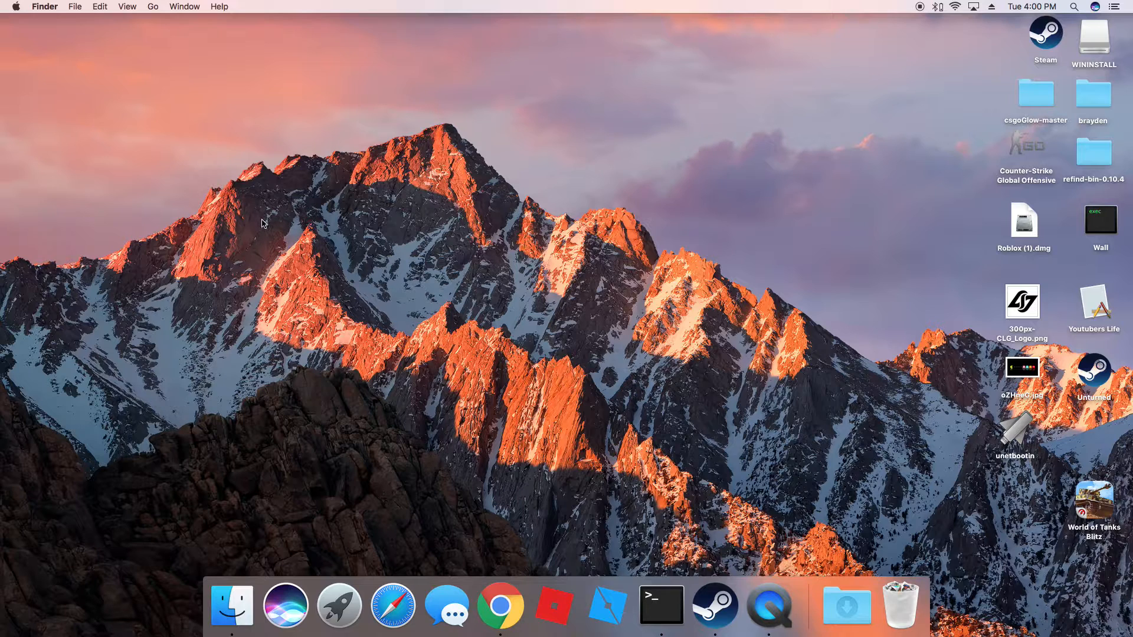
mouse_move(244, 248)
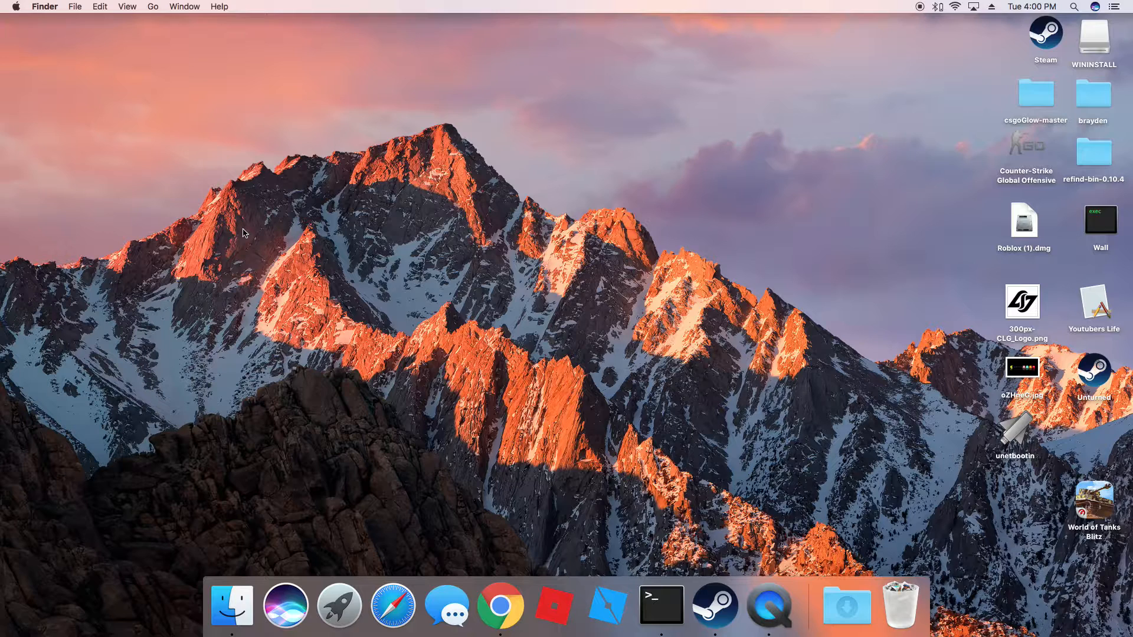
mouse_move(262, 254)
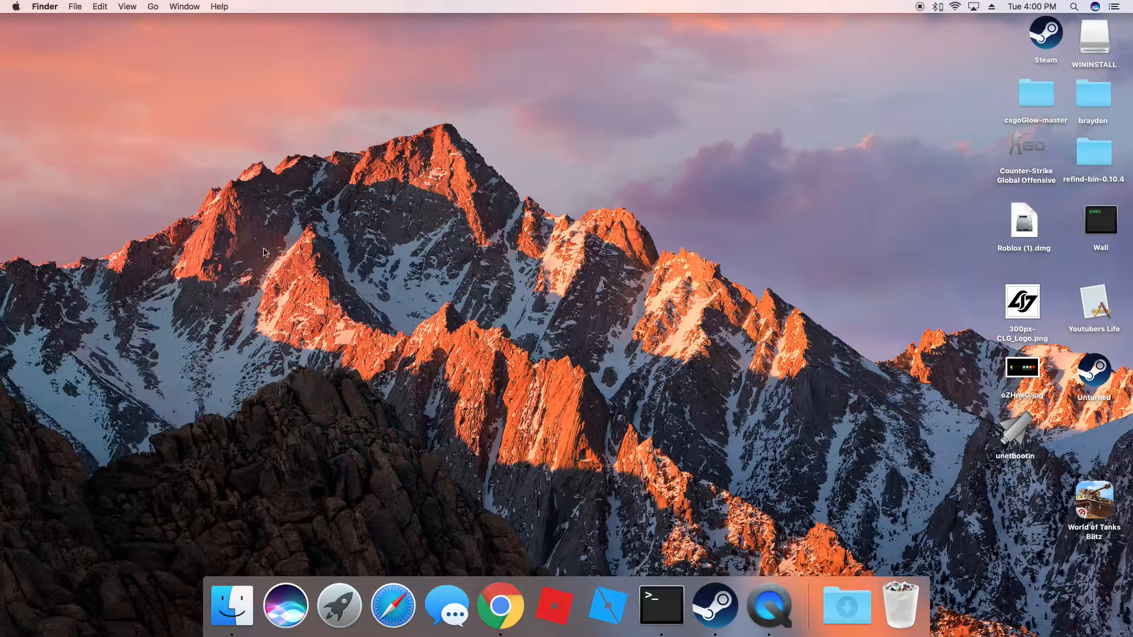